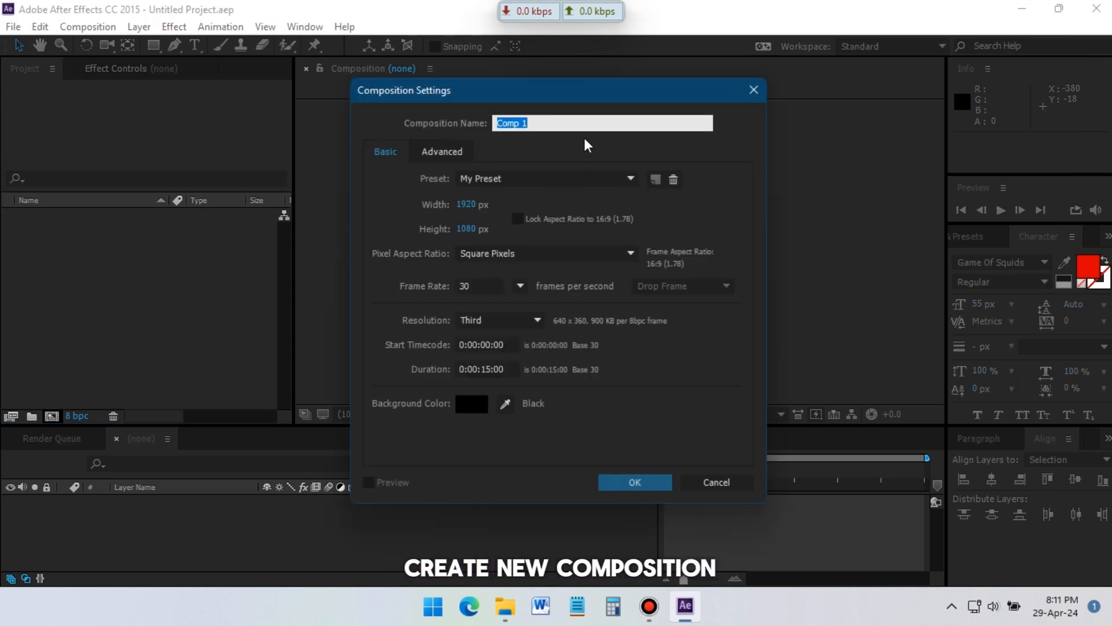
Name the 1920×1080, 30 fps, 15-second composition 'Main_Comp' and create it
text(Main)
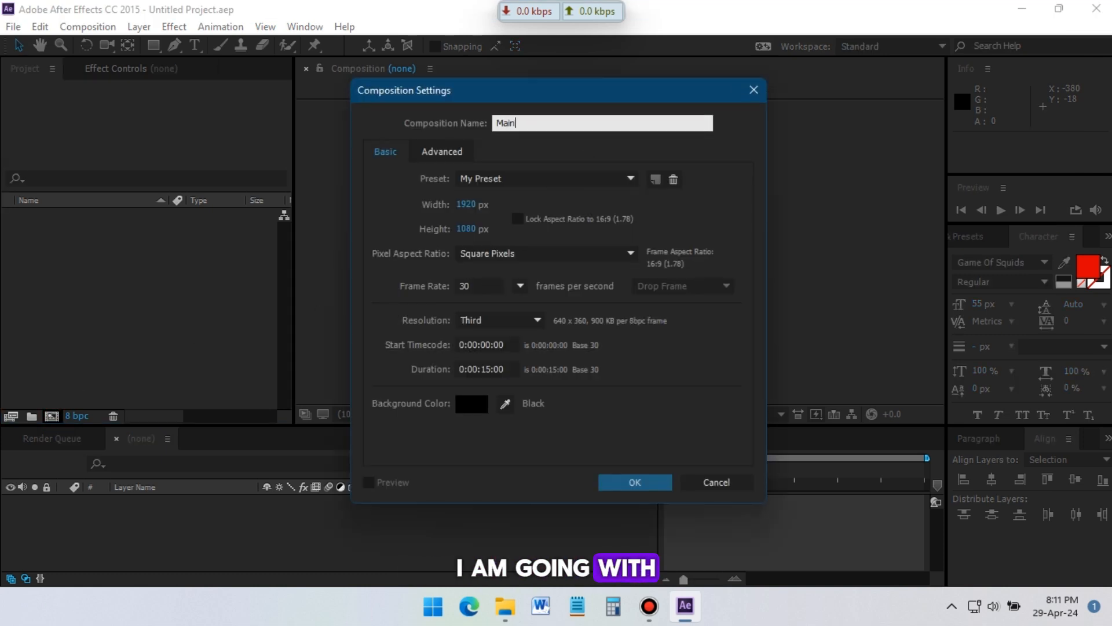
text(_Co)
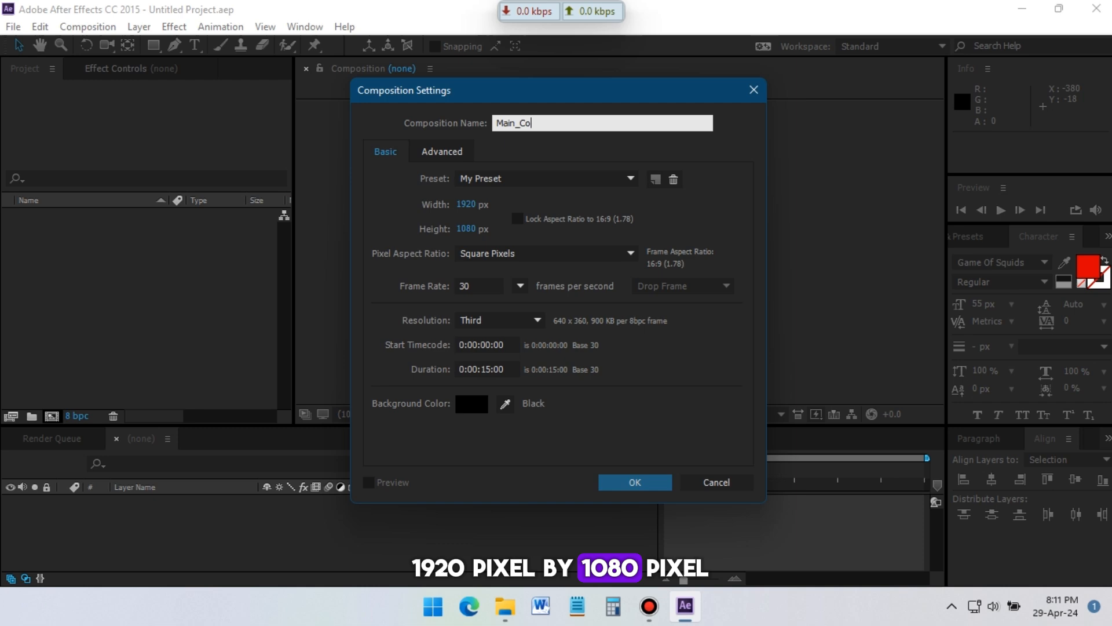
text(mp)
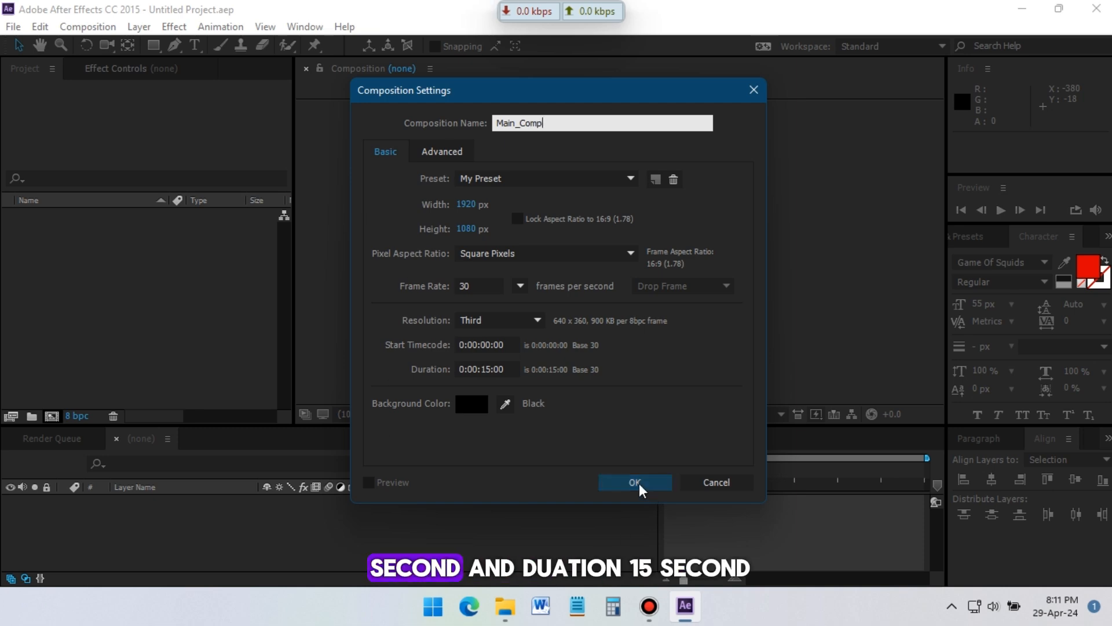
click(634, 483)
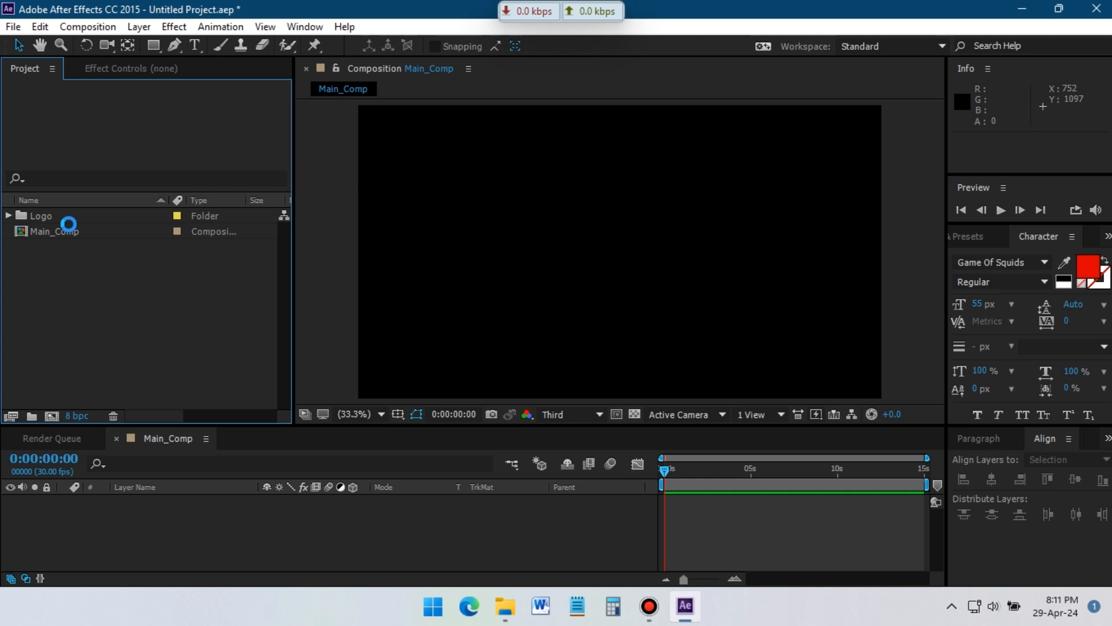
Import the Supower Logo file as a Composition with Document Size footage dimensions
click(607, 238)
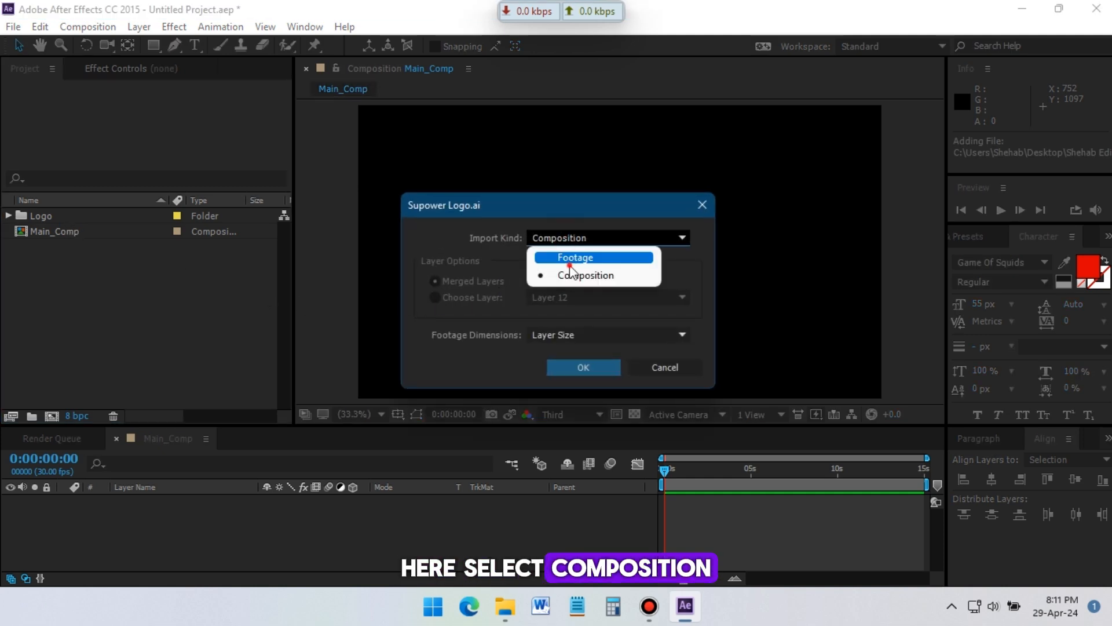
click(575, 257)
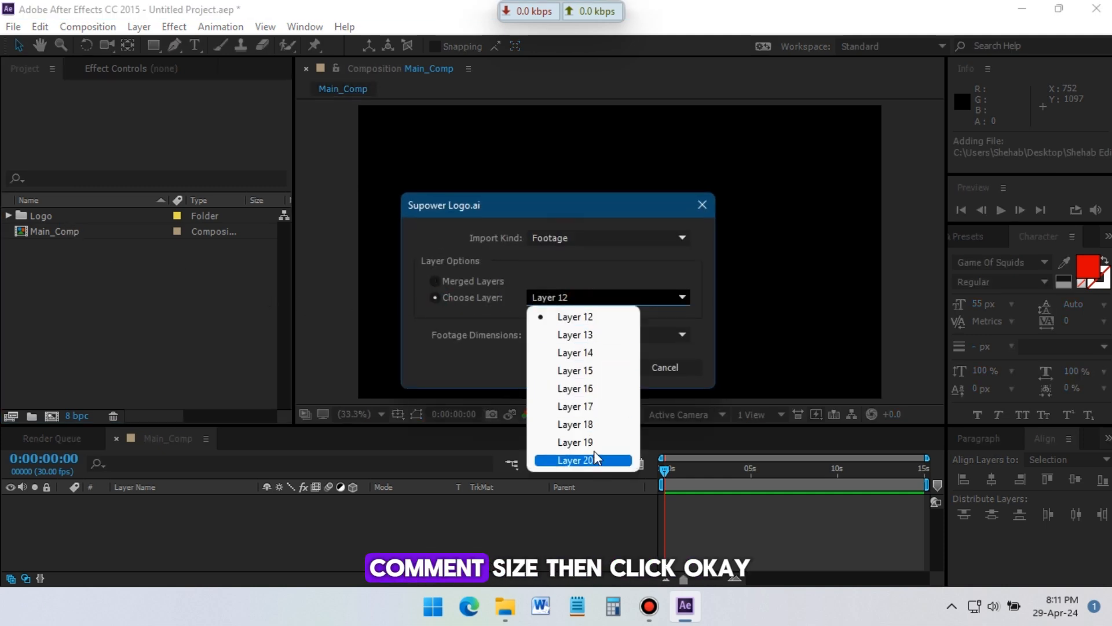
click(607, 334)
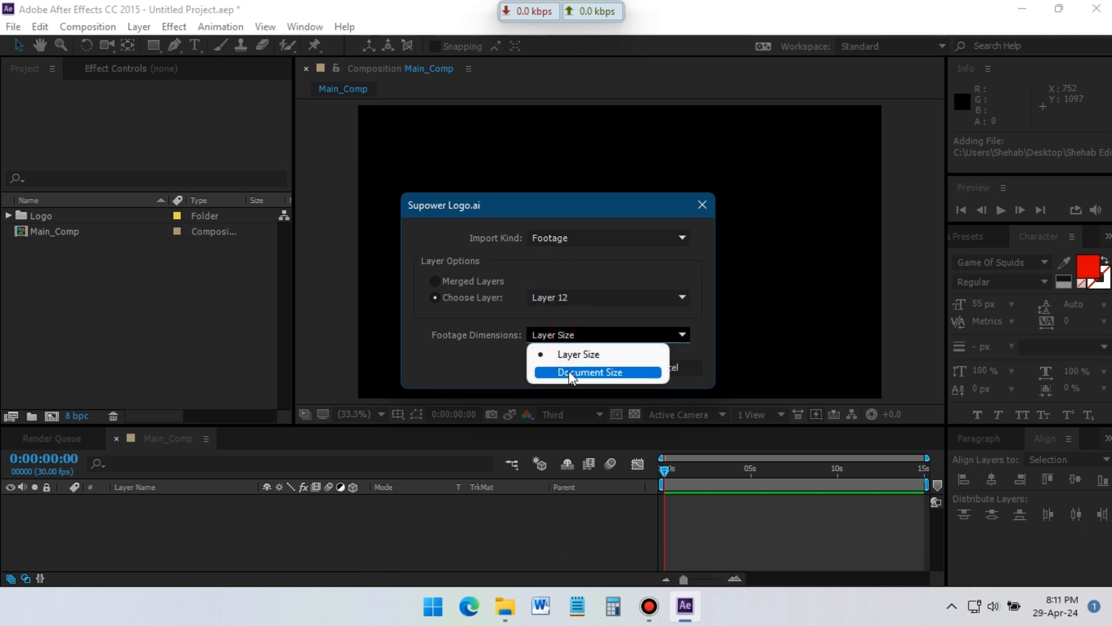
click(589, 372)
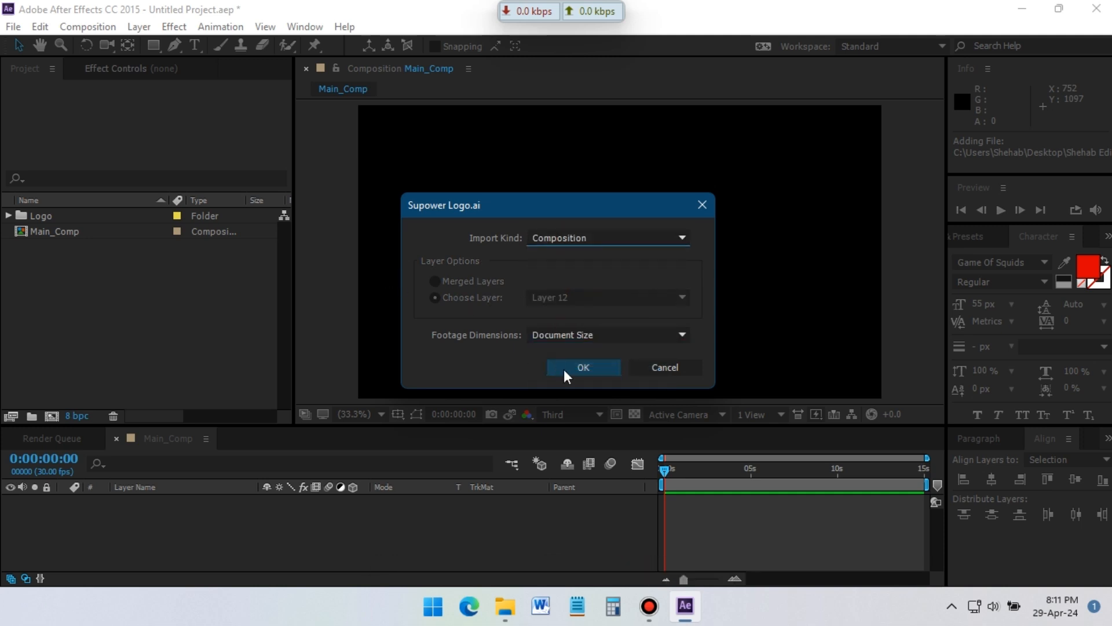
click(583, 366)
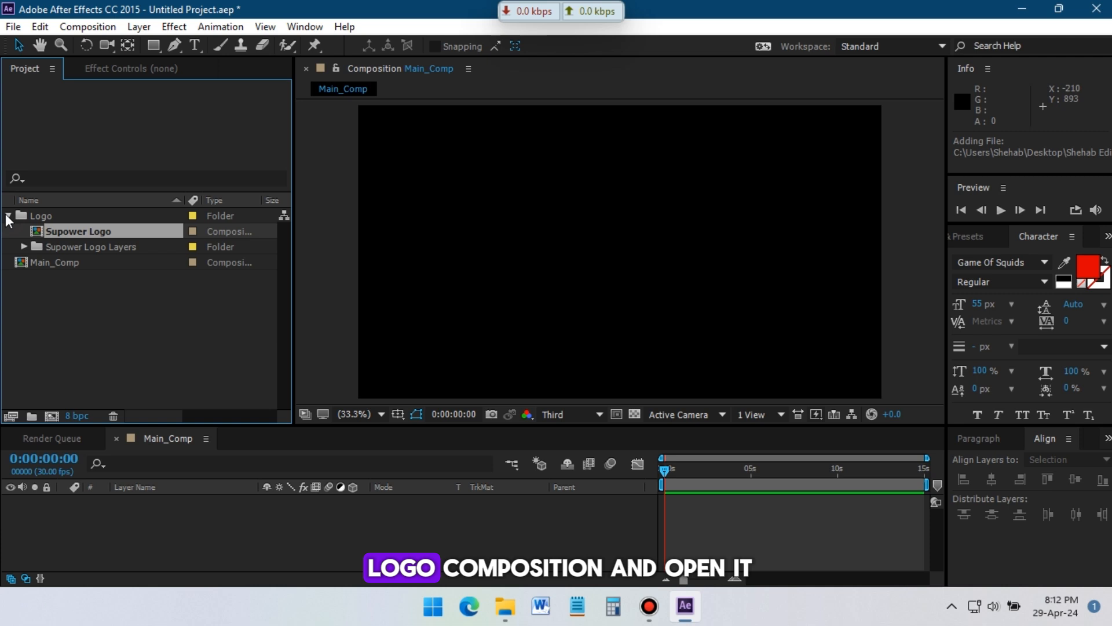
Copy all nine layers from Supower Logo and paste them into Main_Comp
double_click(79, 230)
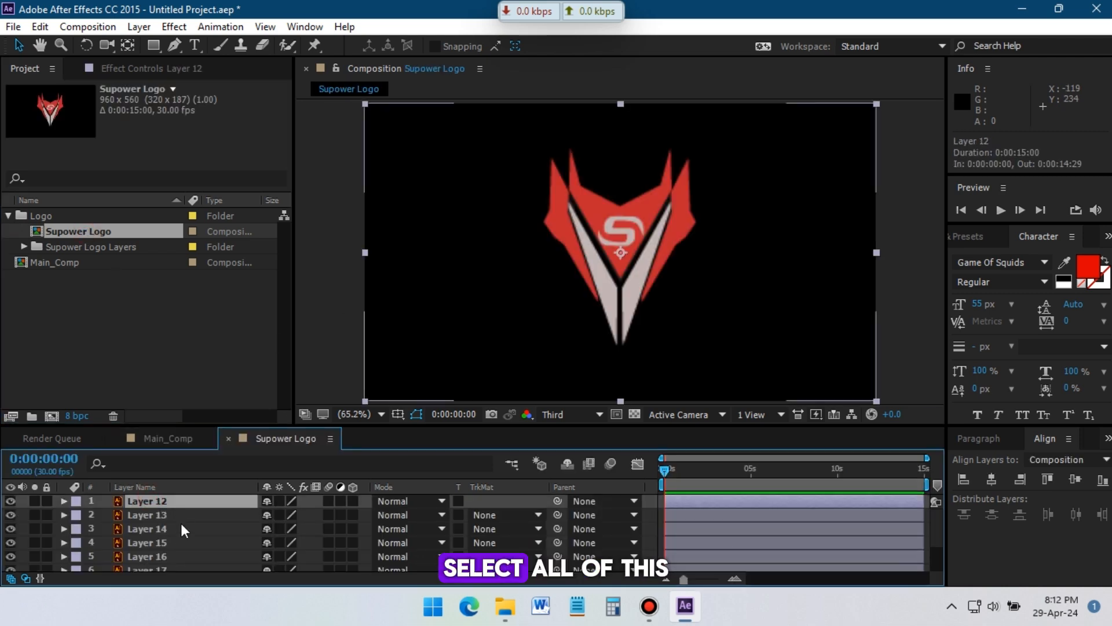
key(ctrl+a)
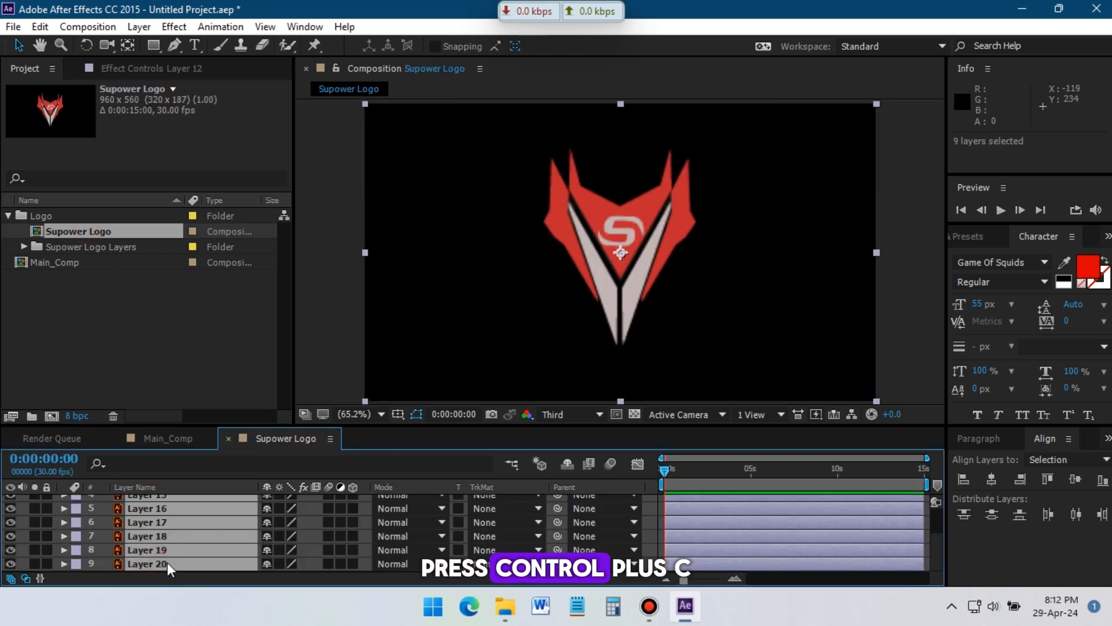
click(168, 438)
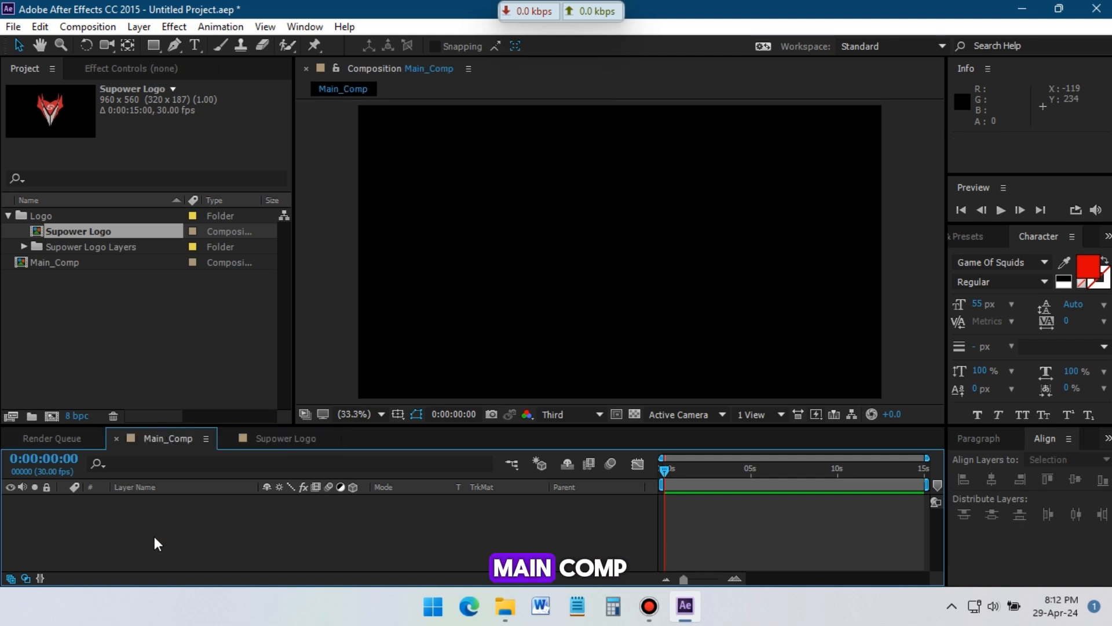
key(ctrl+v)
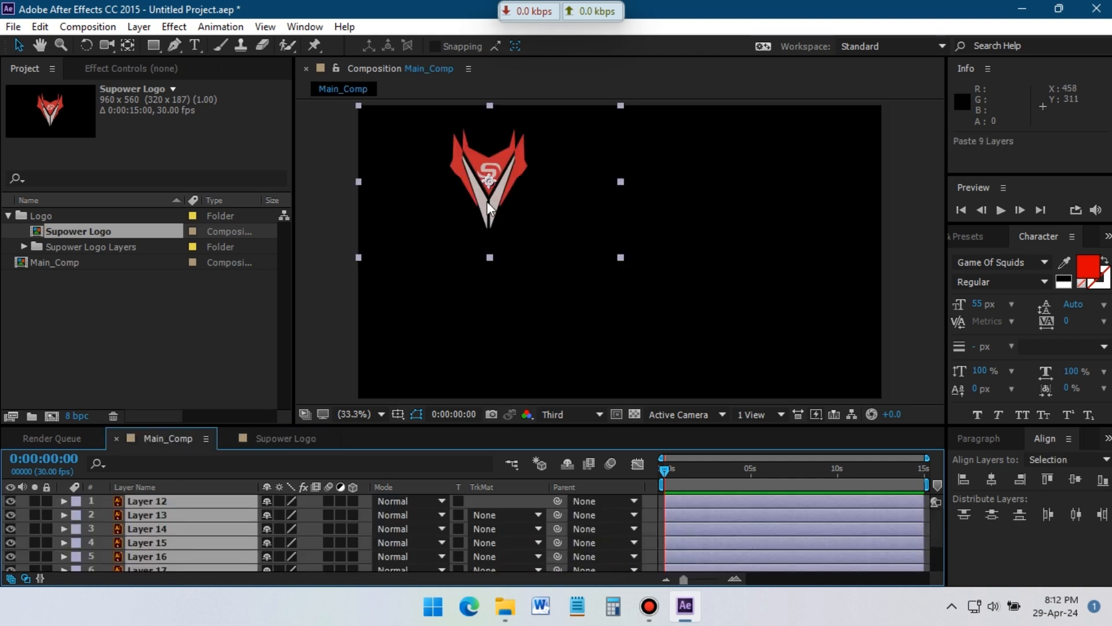
click(163, 500)
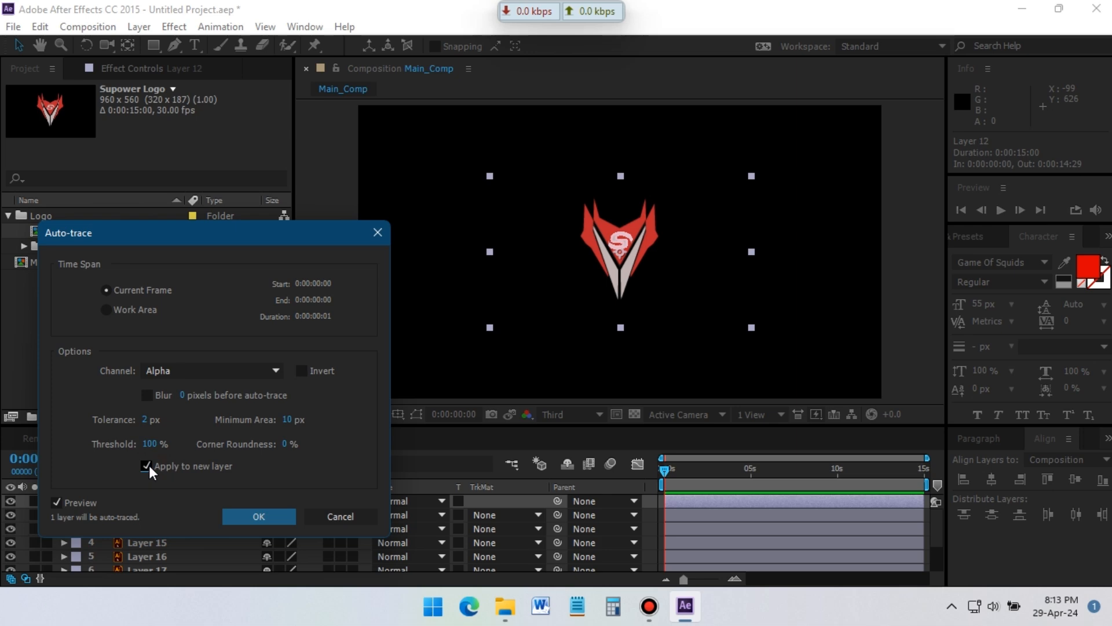
Auto-trace the first logo layer, then select further logo layers for tracing
click(258, 515)
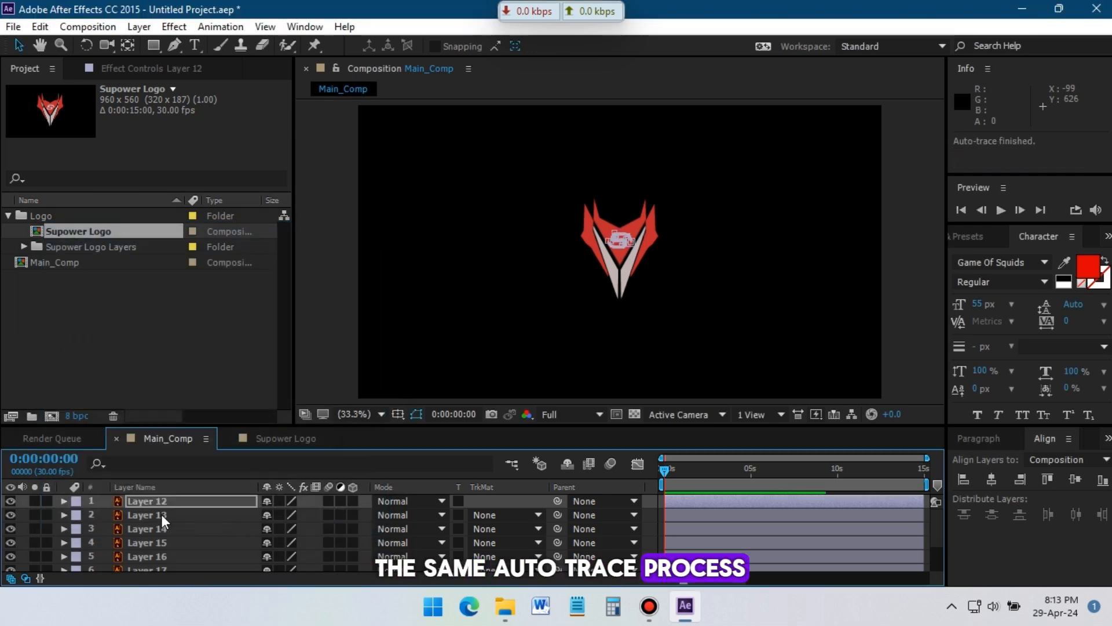
click(147, 515)
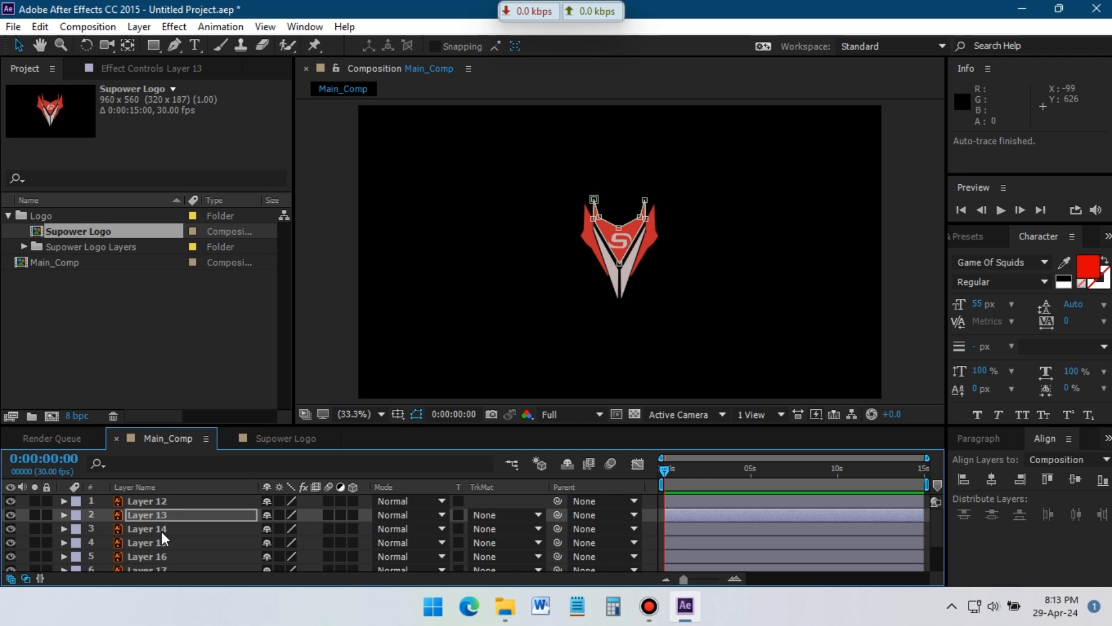
click(146, 543)
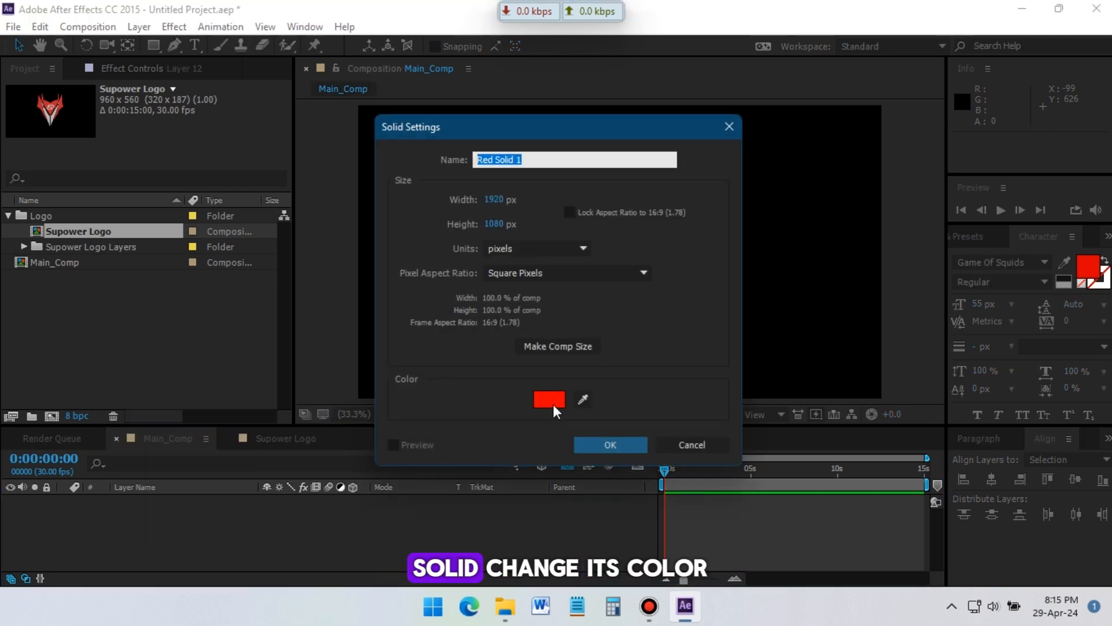
Create a black full-frame solid layer named 'Element 3D'
click(548, 398)
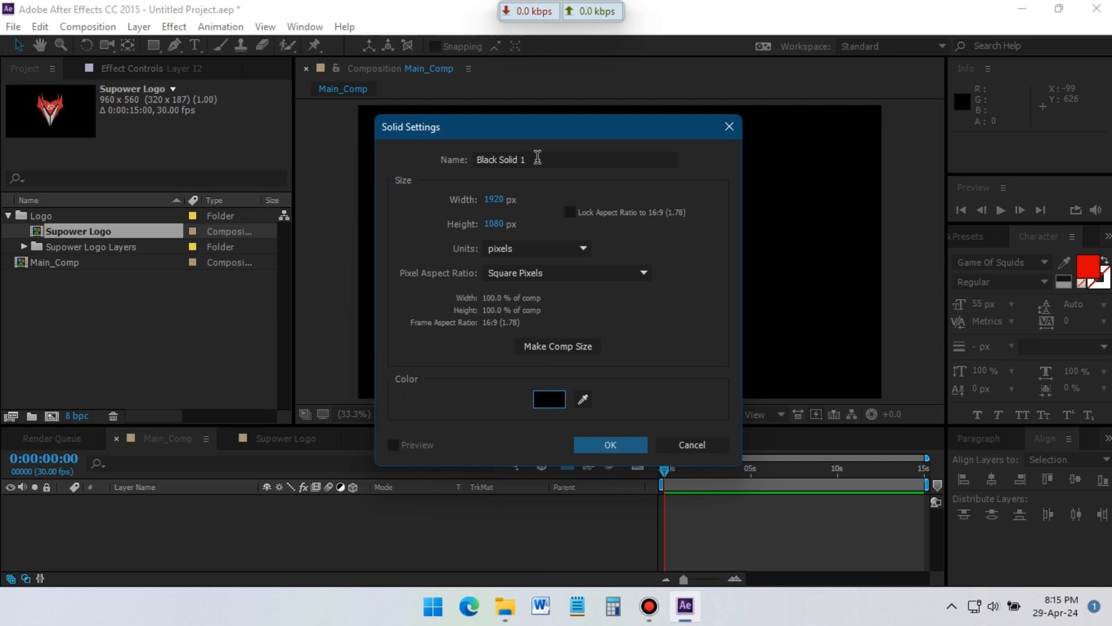
text(Element 3)
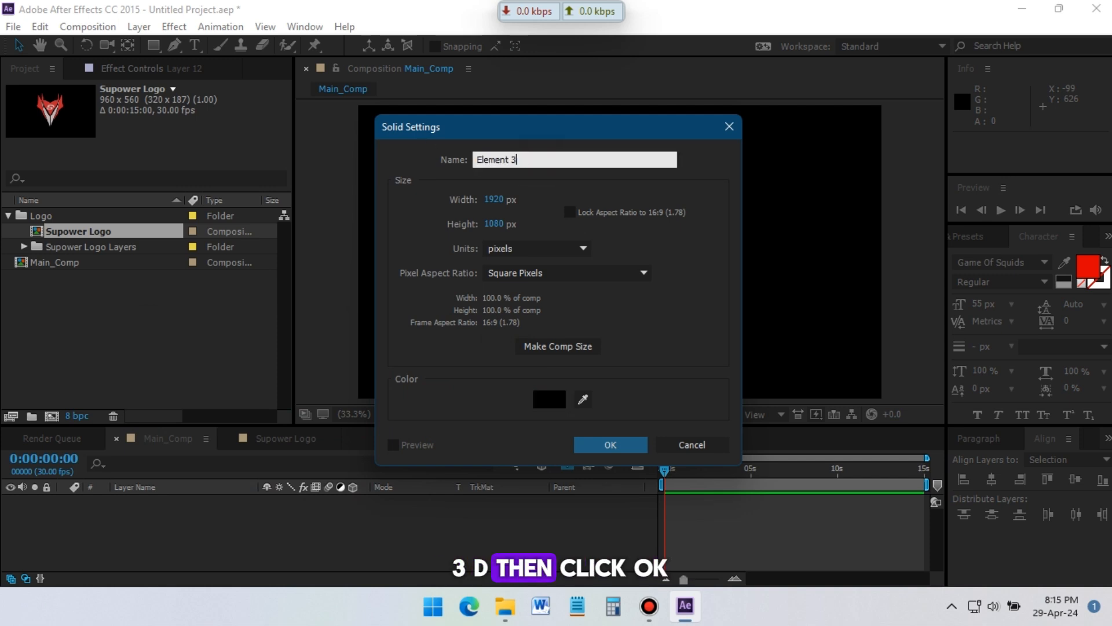
click(609, 444)
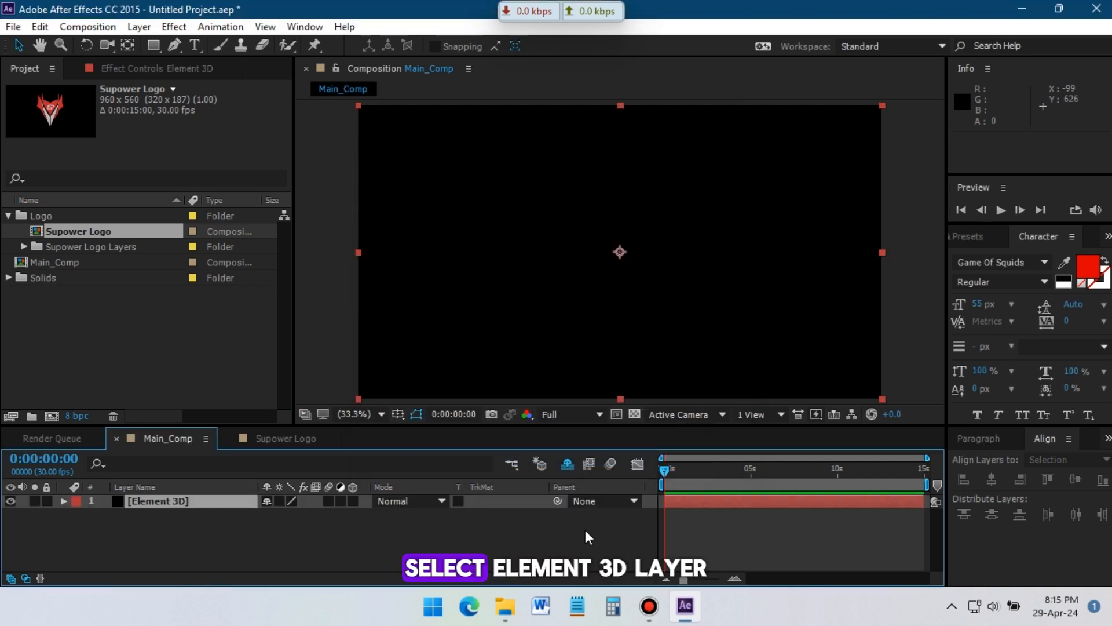
Apply the Video Copilot Element effect to the Element 3D solid
click(158, 500)
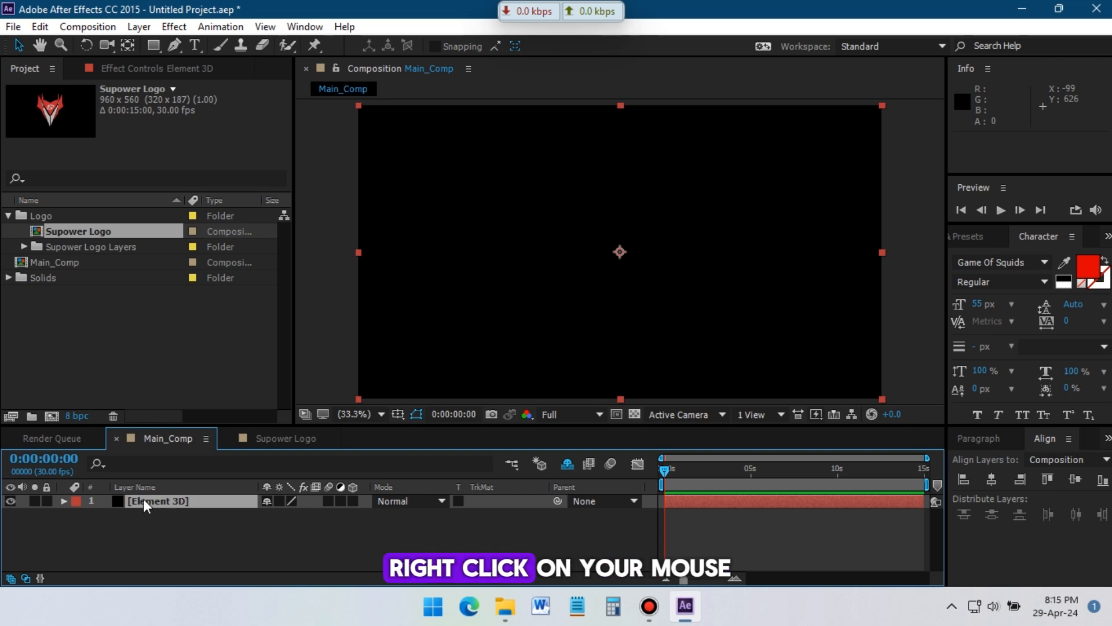
right_click(158, 500)
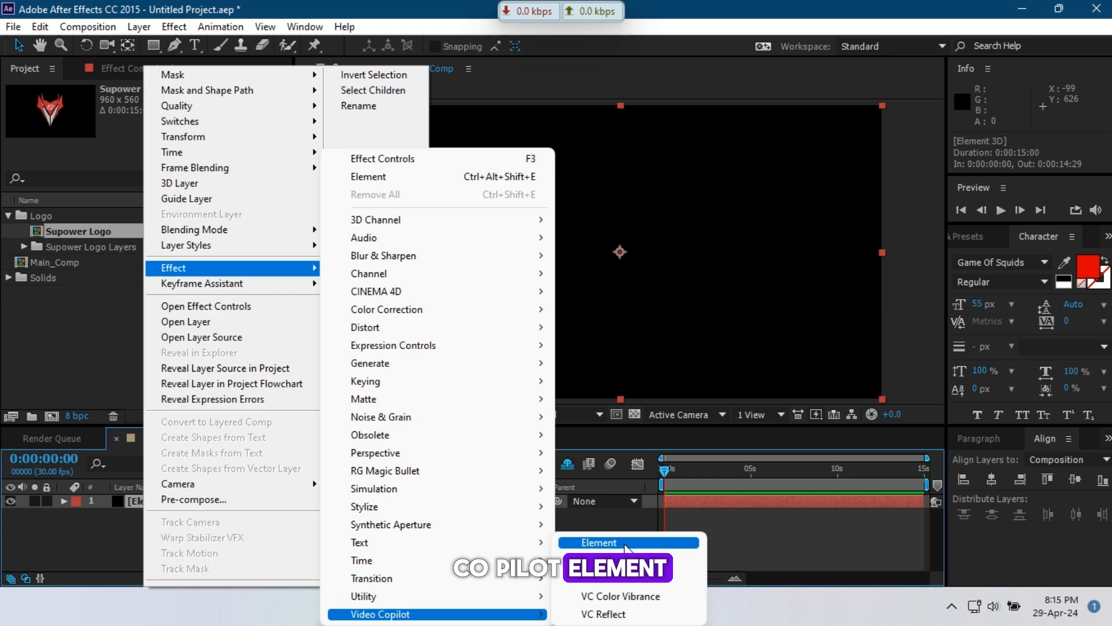
click(597, 543)
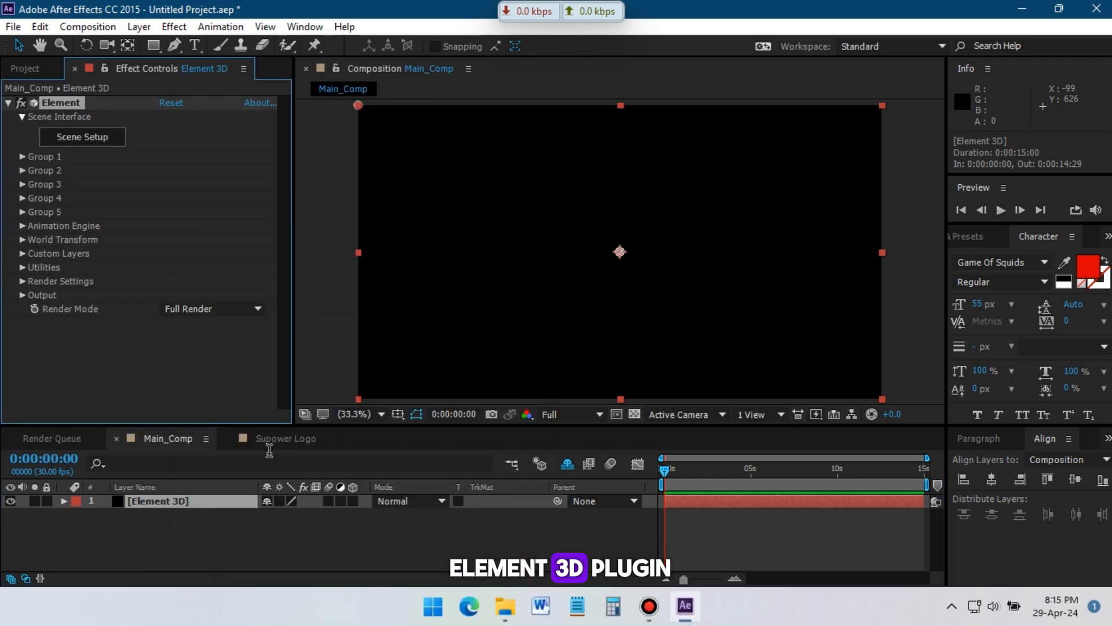
click(552, 414)
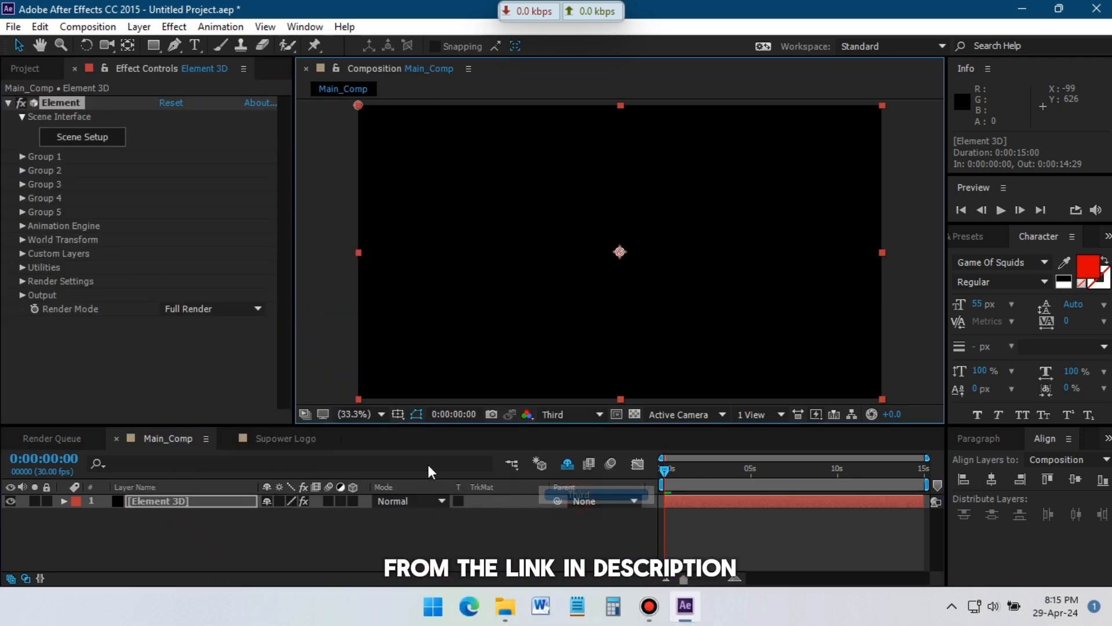
Toggle the Custom Layers group, then launch Element's Scene Setup window
click(23, 253)
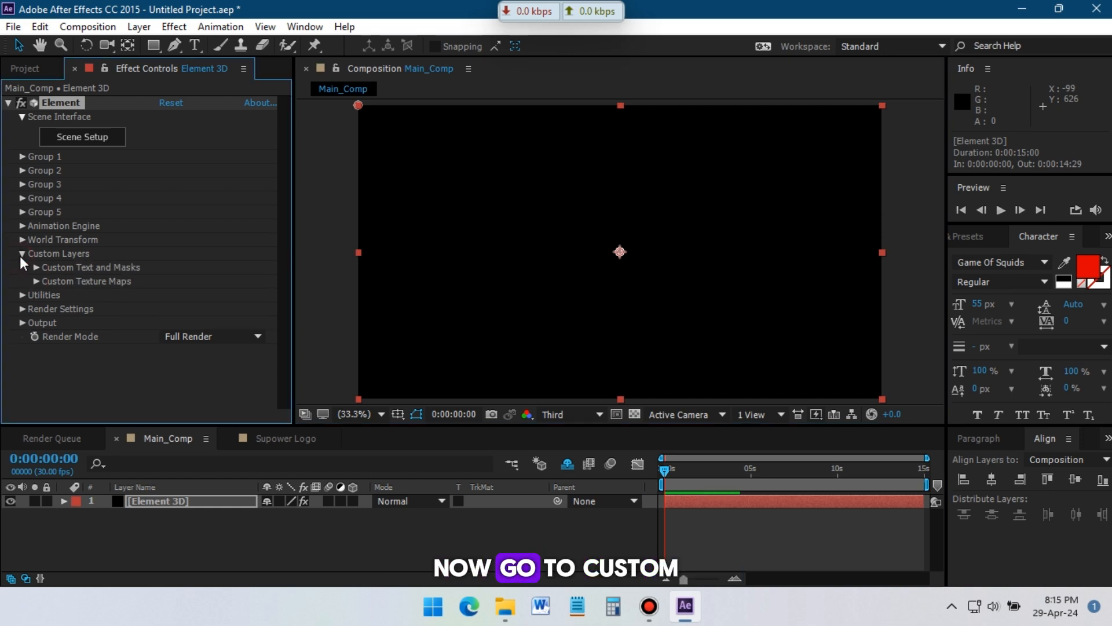
click(38, 268)
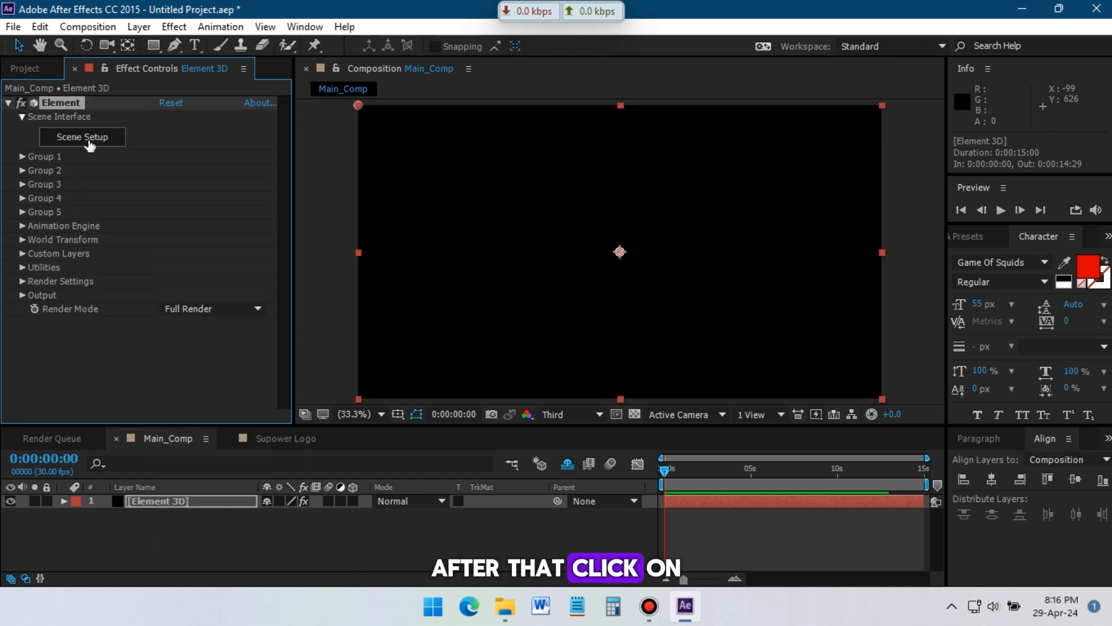
mouse_move(126, 212)
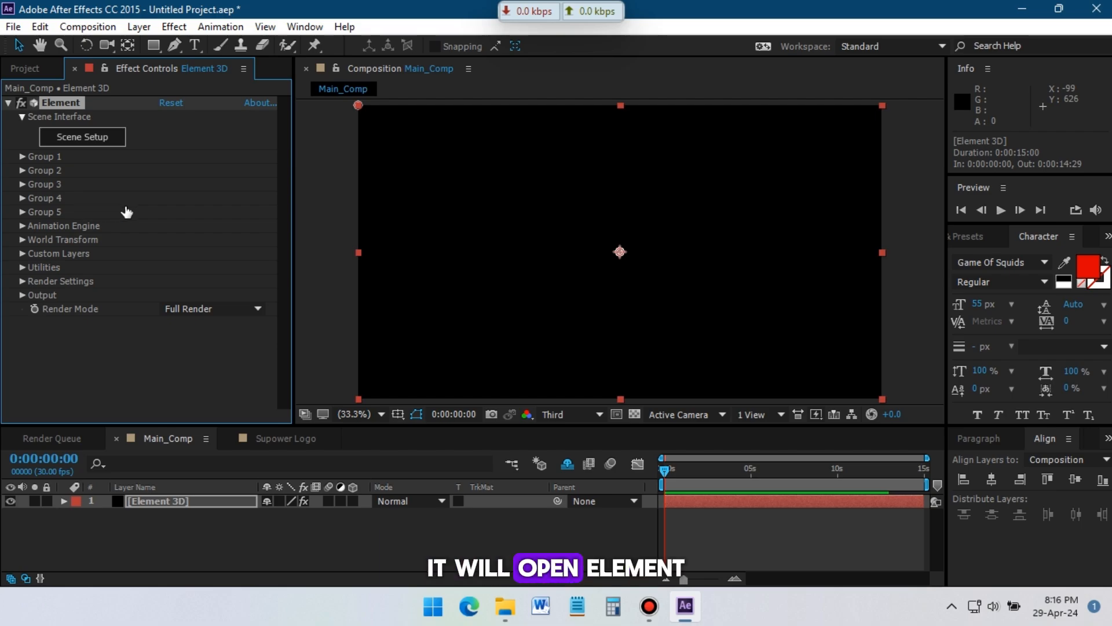
click(82, 137)
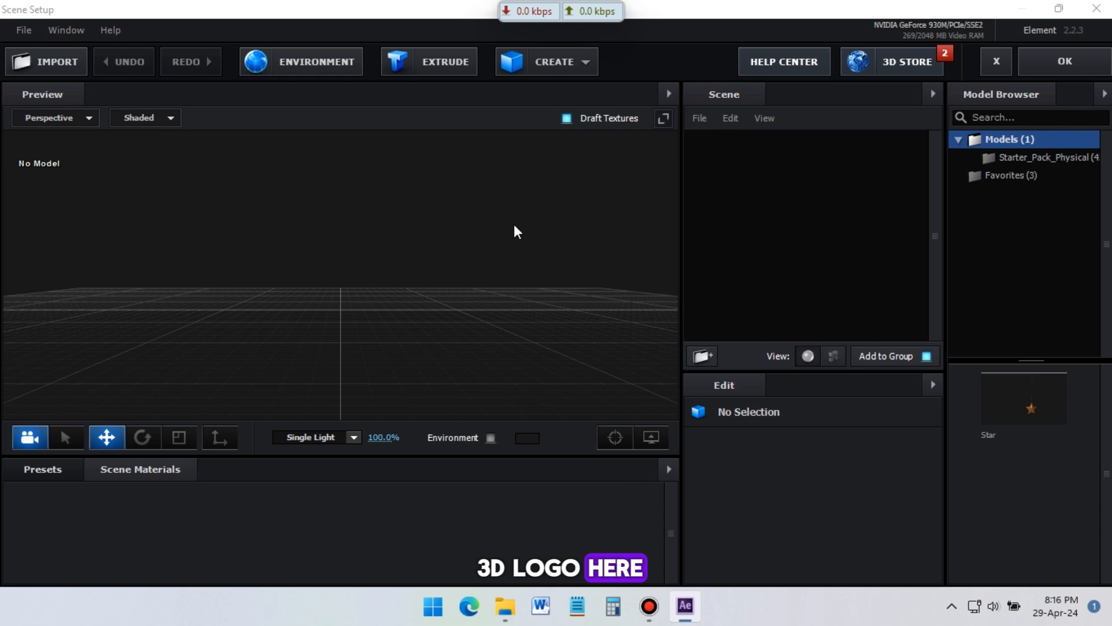
Extrude the S logo at Extreme path resolution and duplicate the model
click(427, 62)
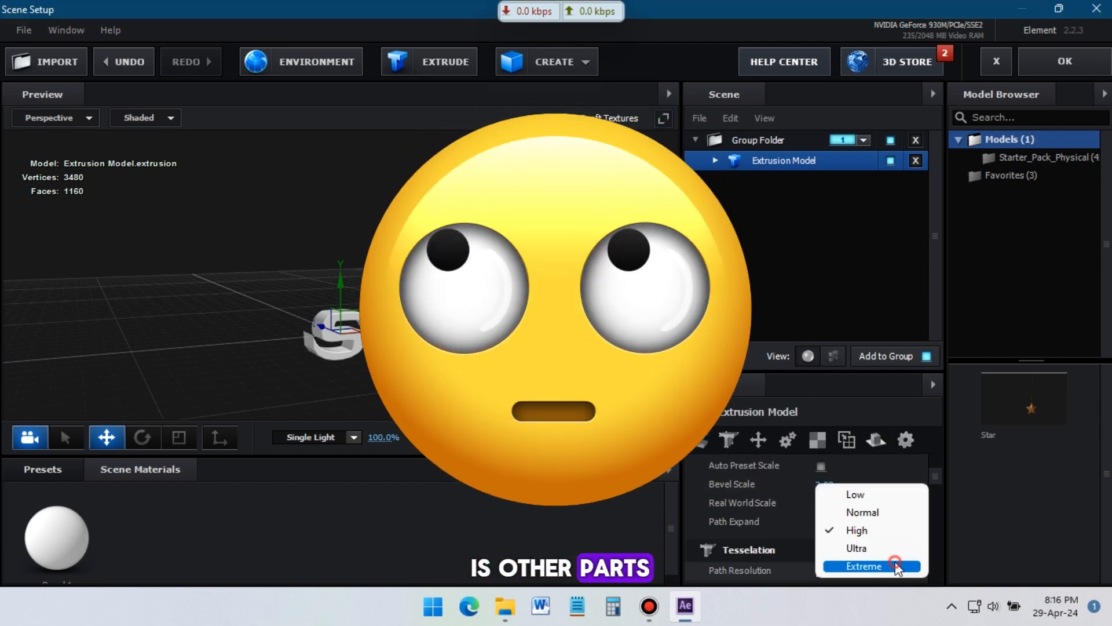
click(863, 566)
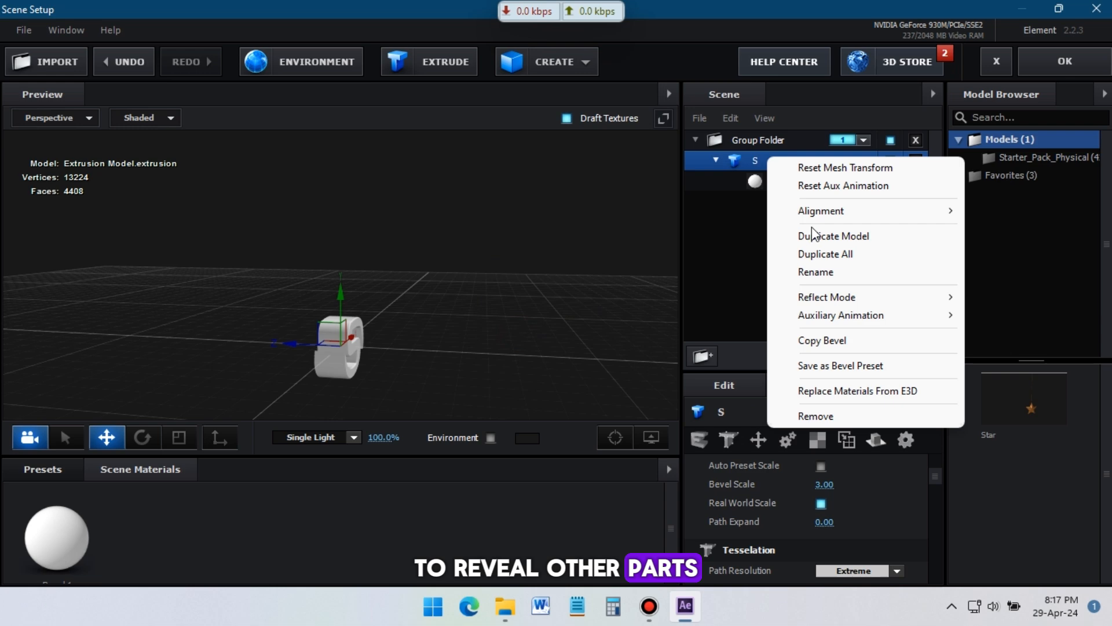
click(834, 236)
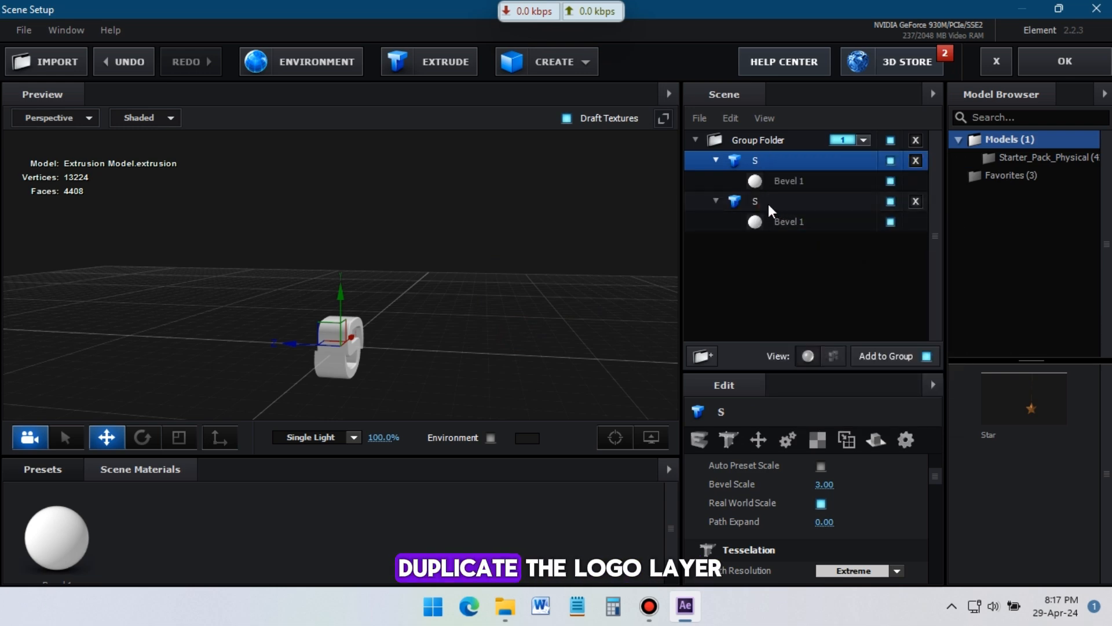
click(755, 202)
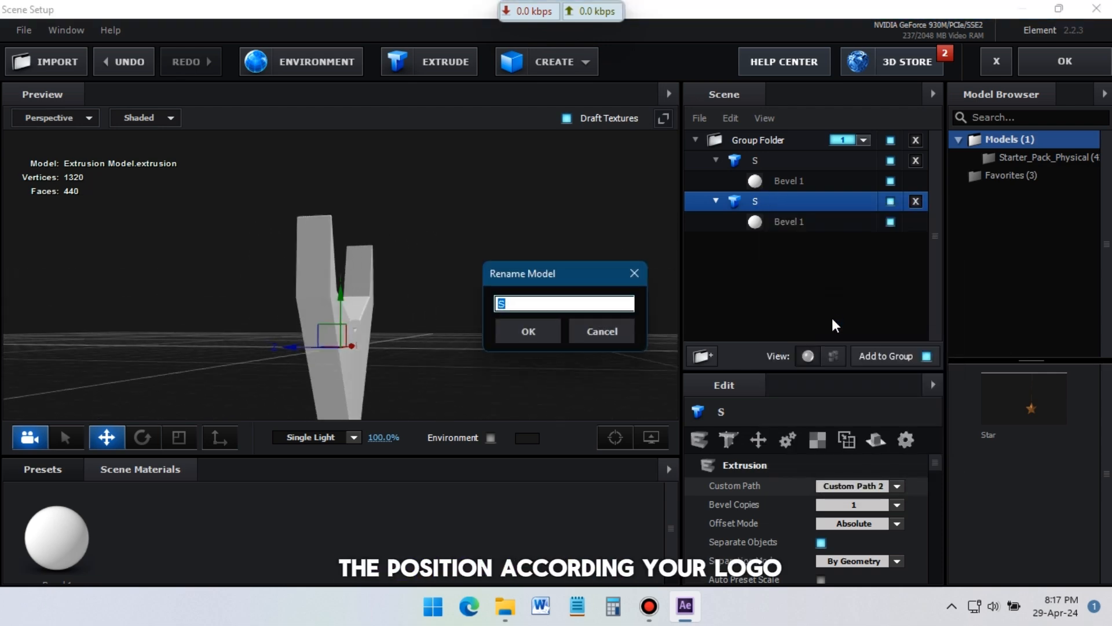
Rename the copy 'Red Shape', then duplicate the model again for Black Shape and another copy
text(Red Shape)
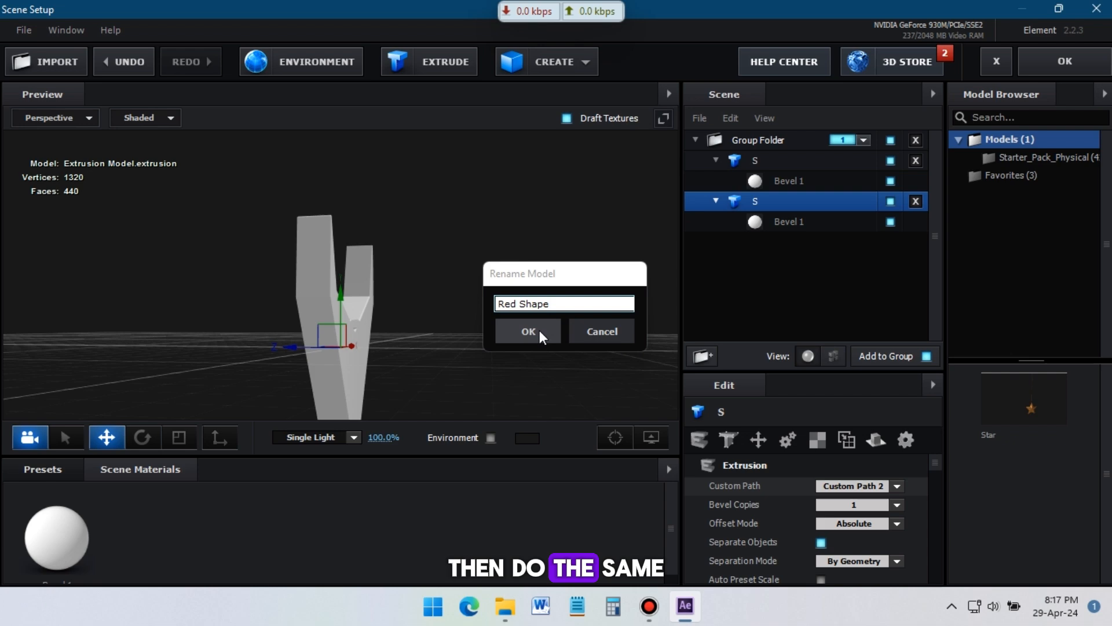
click(528, 332)
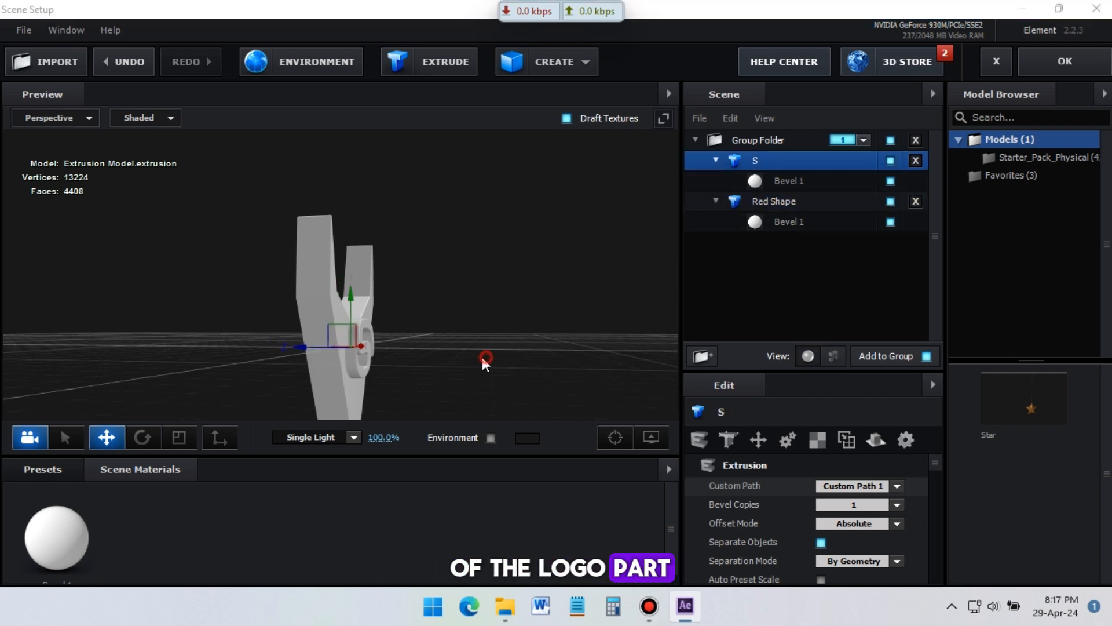
click(774, 242)
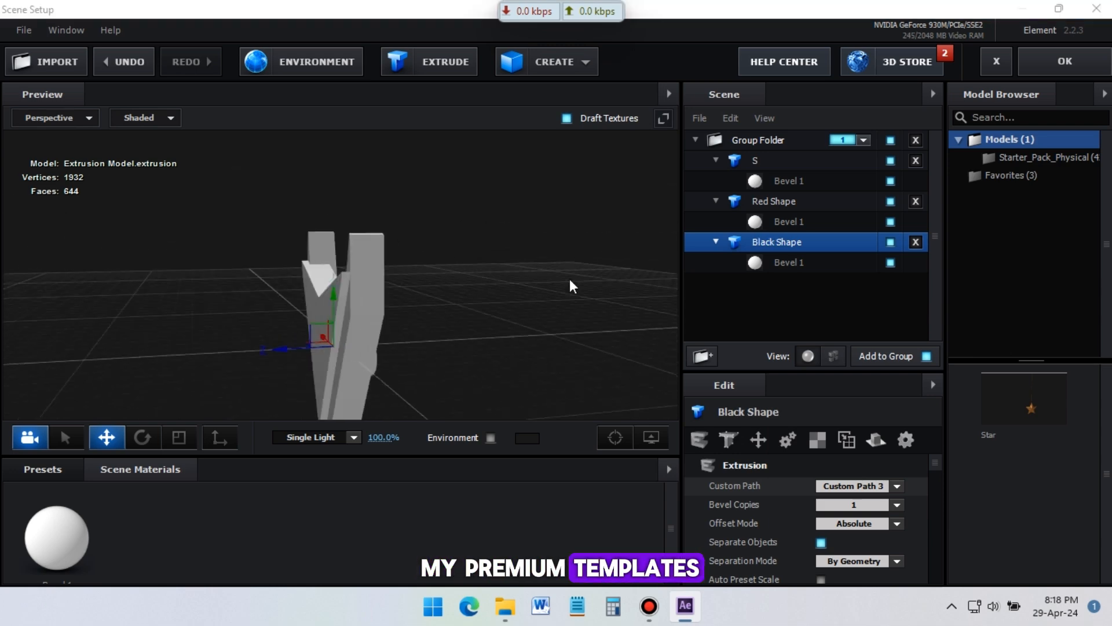
click(774, 201)
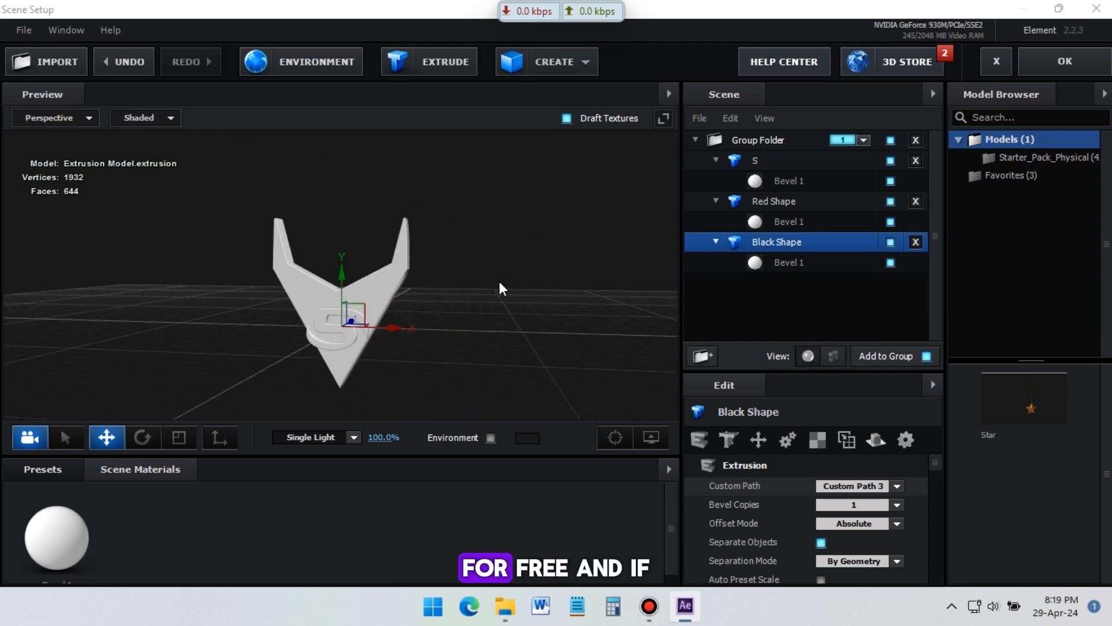
right_click(776, 242)
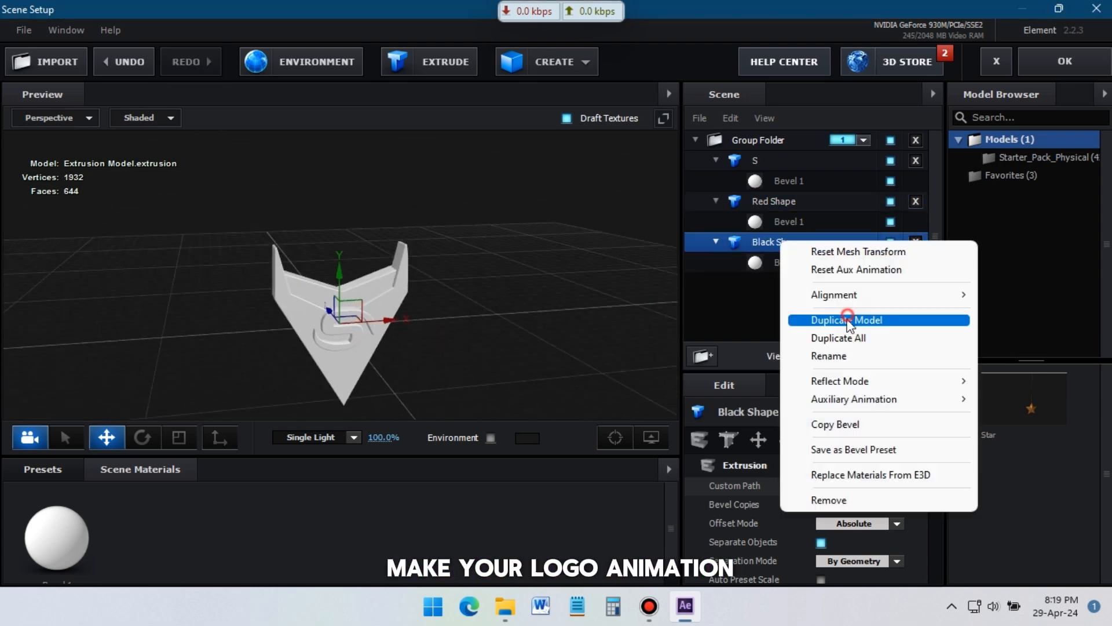
click(845, 319)
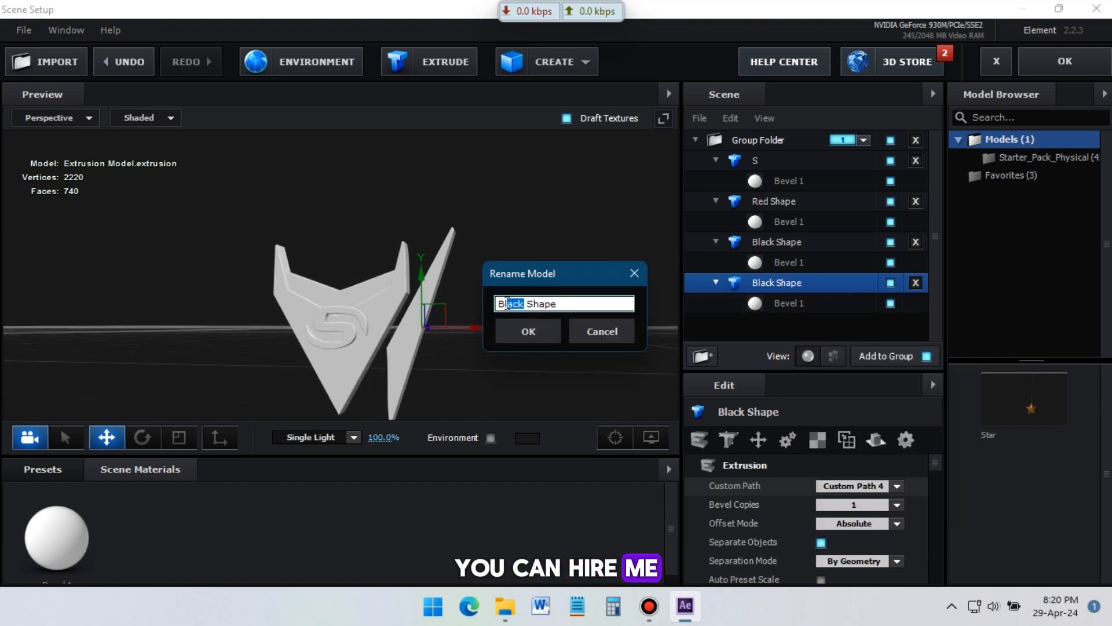
click(528, 331)
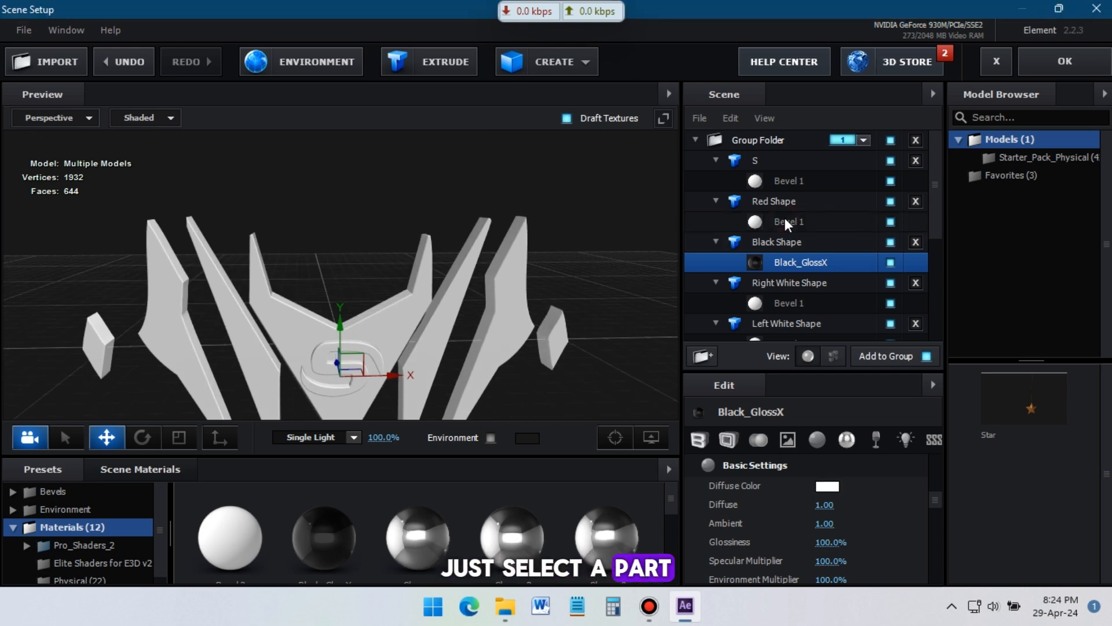
Assign a red material to the Red Shape model's material slot
click(788, 221)
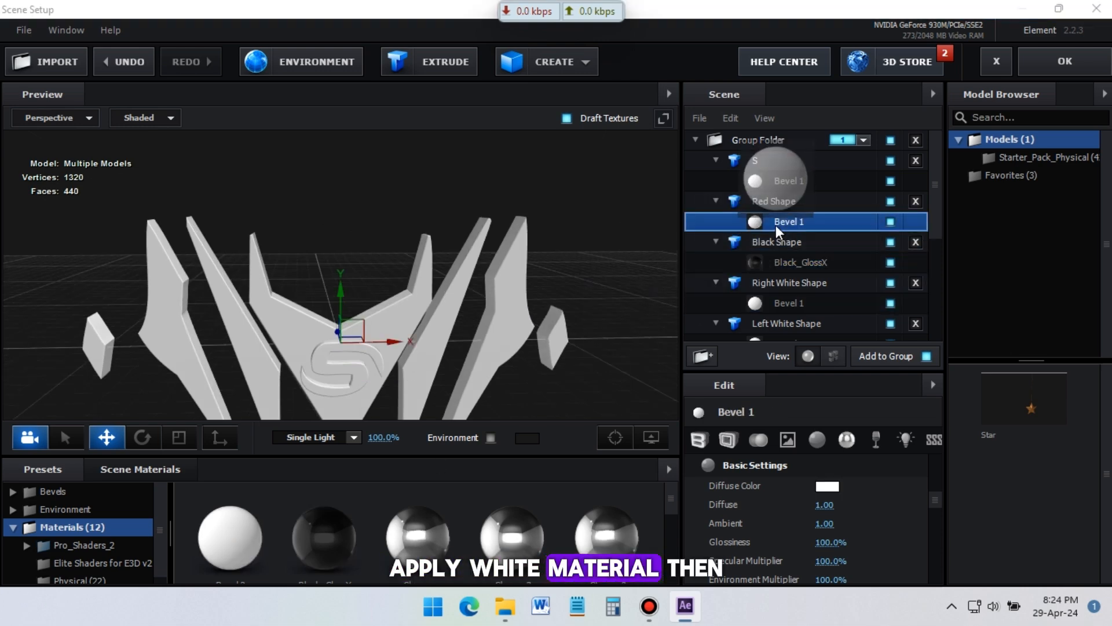
click(827, 486)
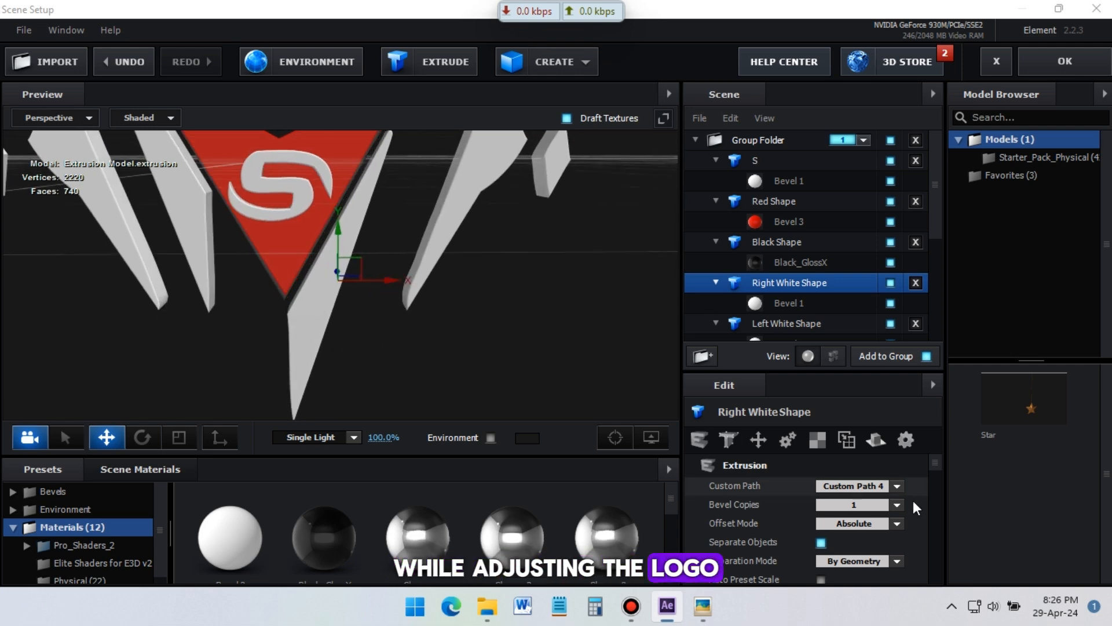
Duplicate the white shape models into Right and Left Red Shapes with red material
scroll(down, 3)
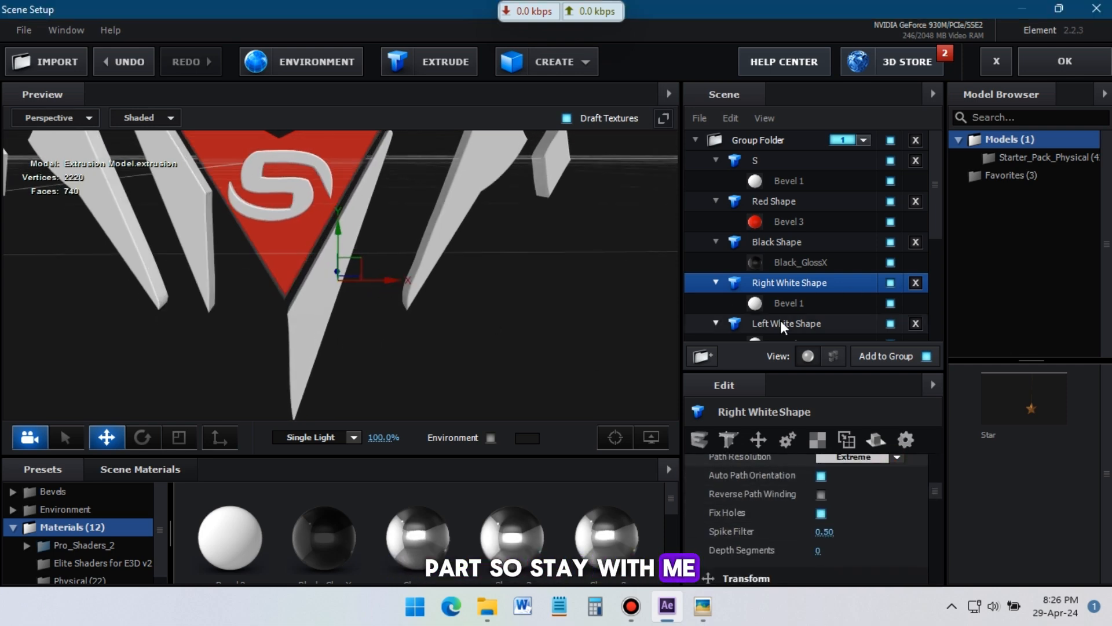
click(785, 323)
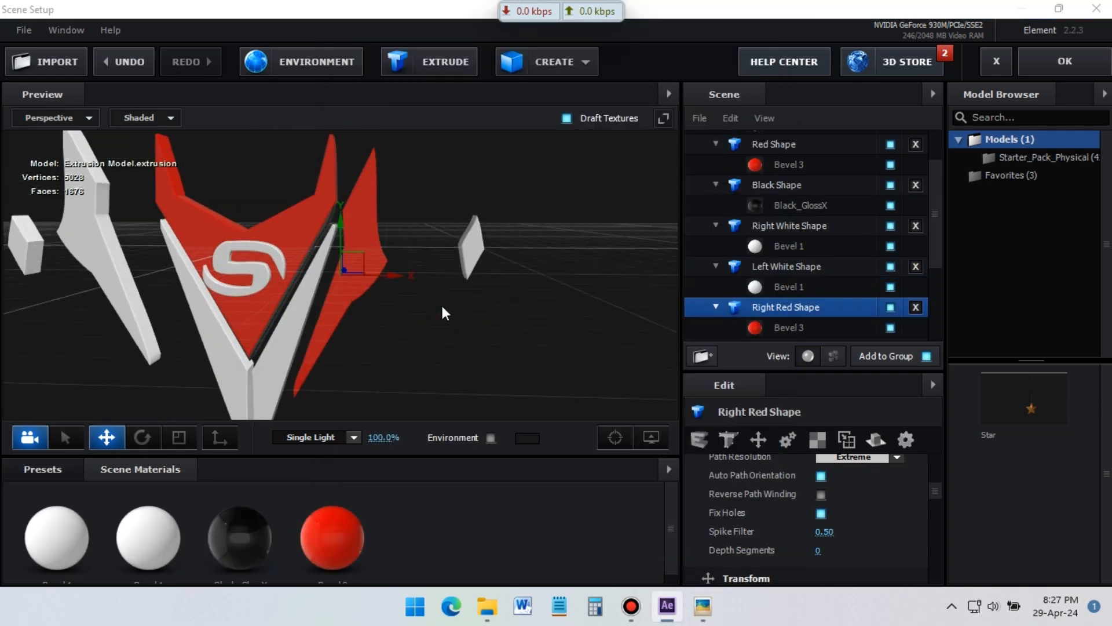
click(786, 266)
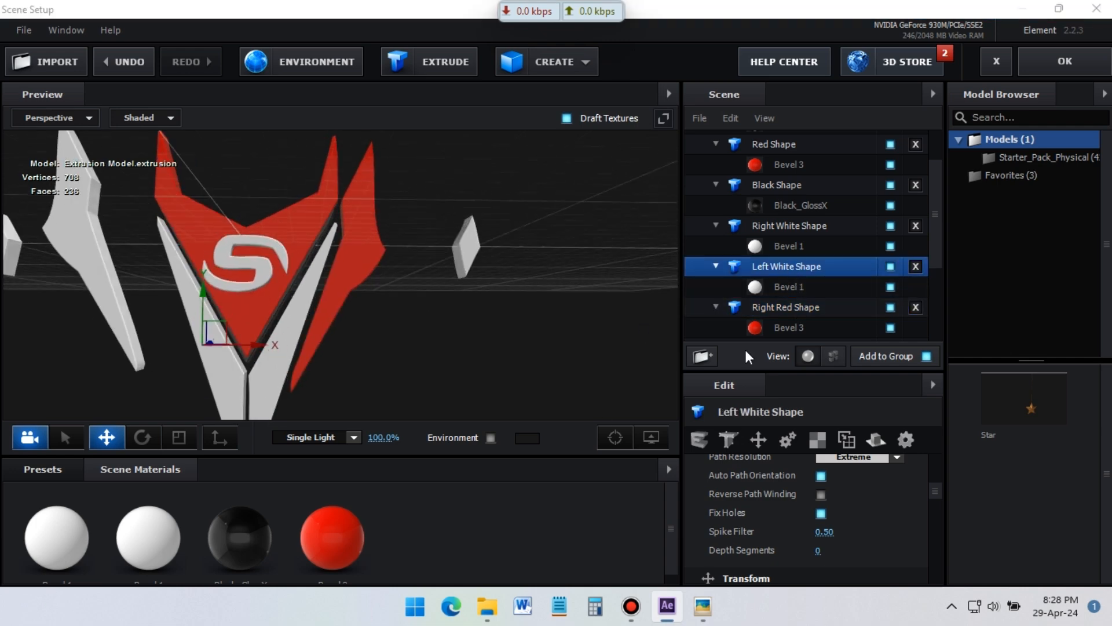
click(781, 291)
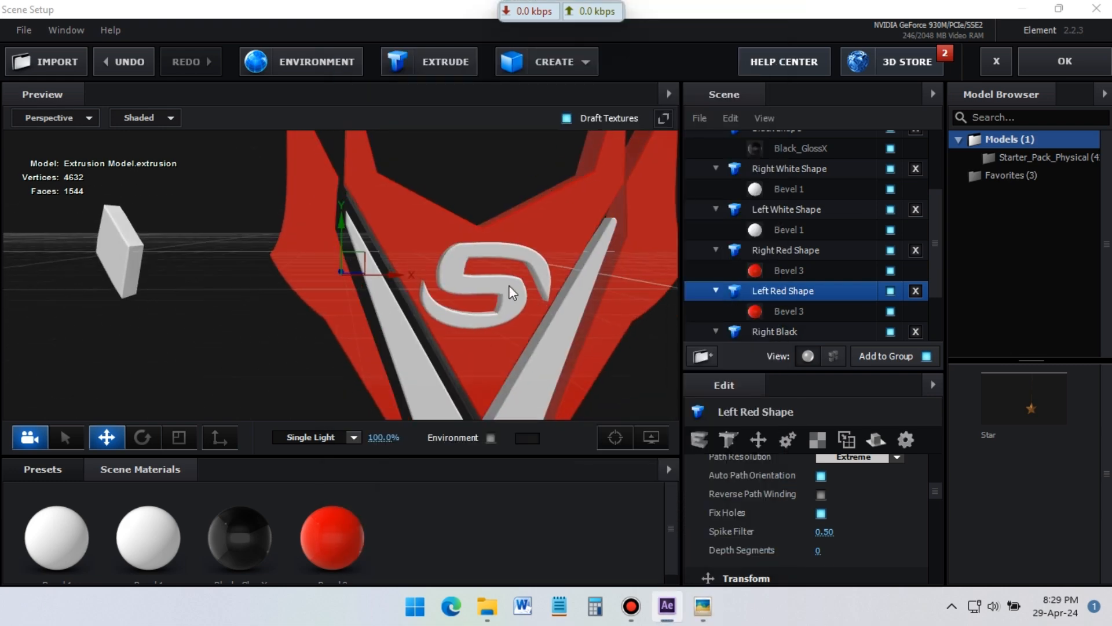
Give the Right Black and Left parts the glossy Black_GlossX material
click(775, 331)
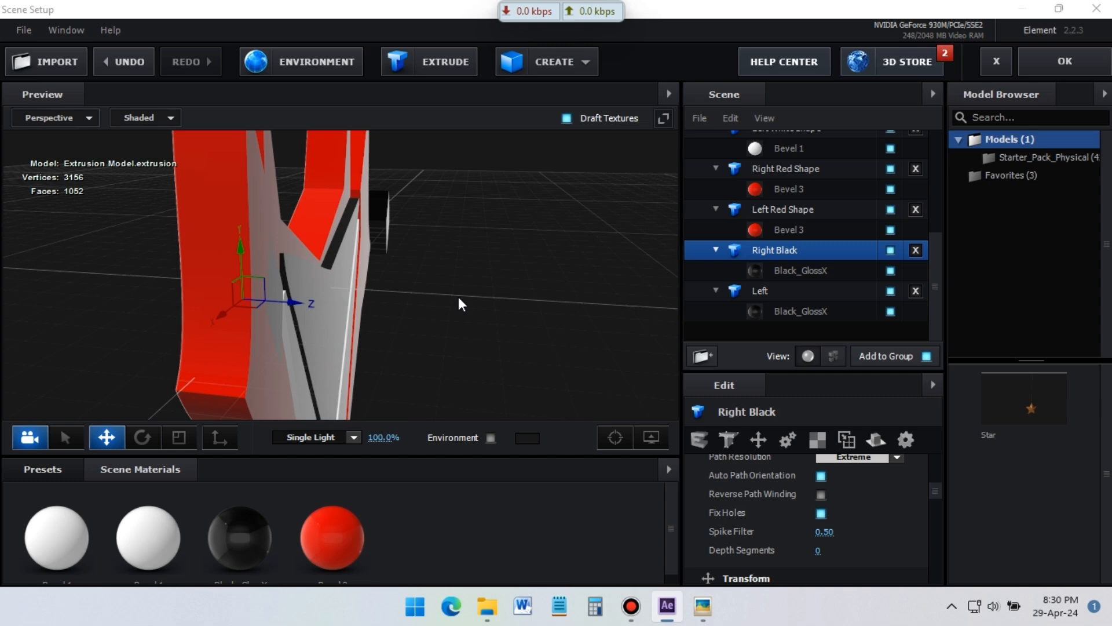
click(801, 271)
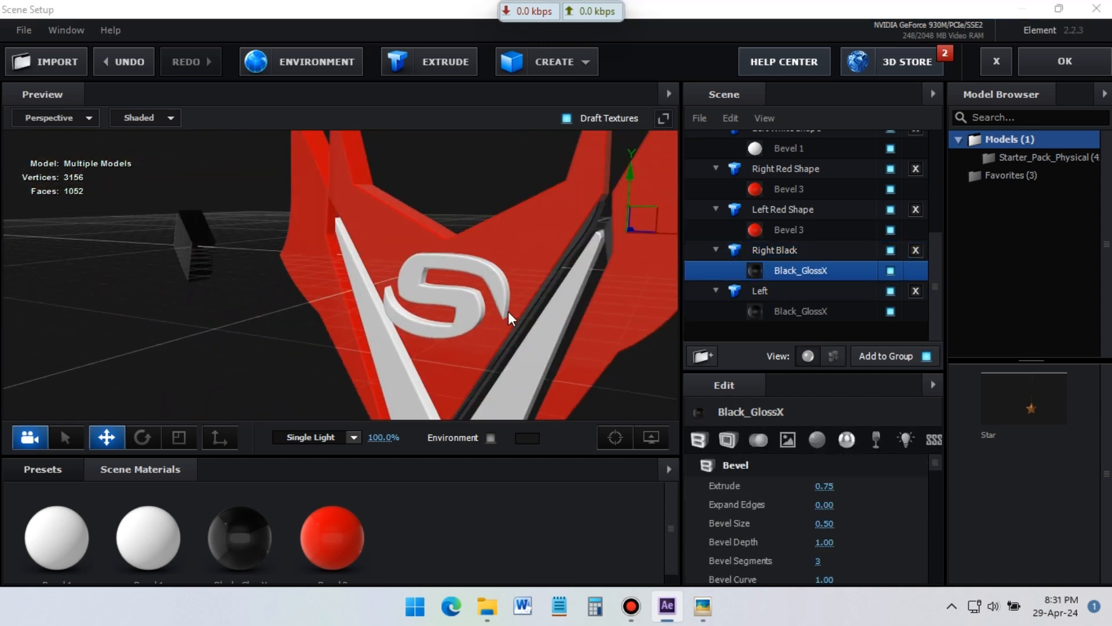
click(800, 311)
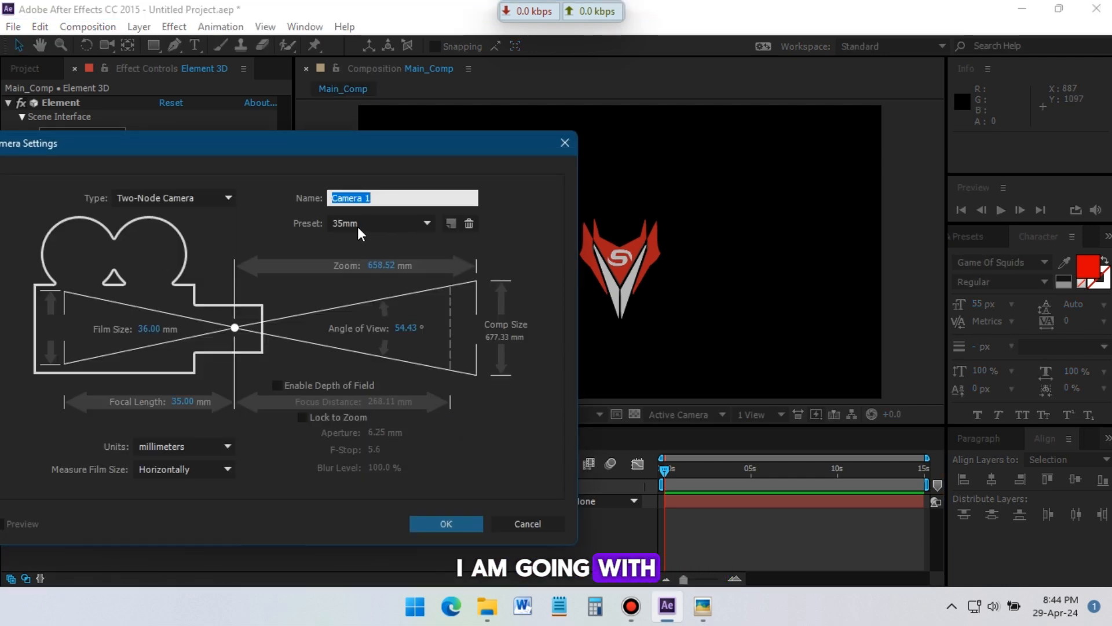
Confirm the 35mm Two-Node Camera 1 above the Element 3D layer
click(446, 524)
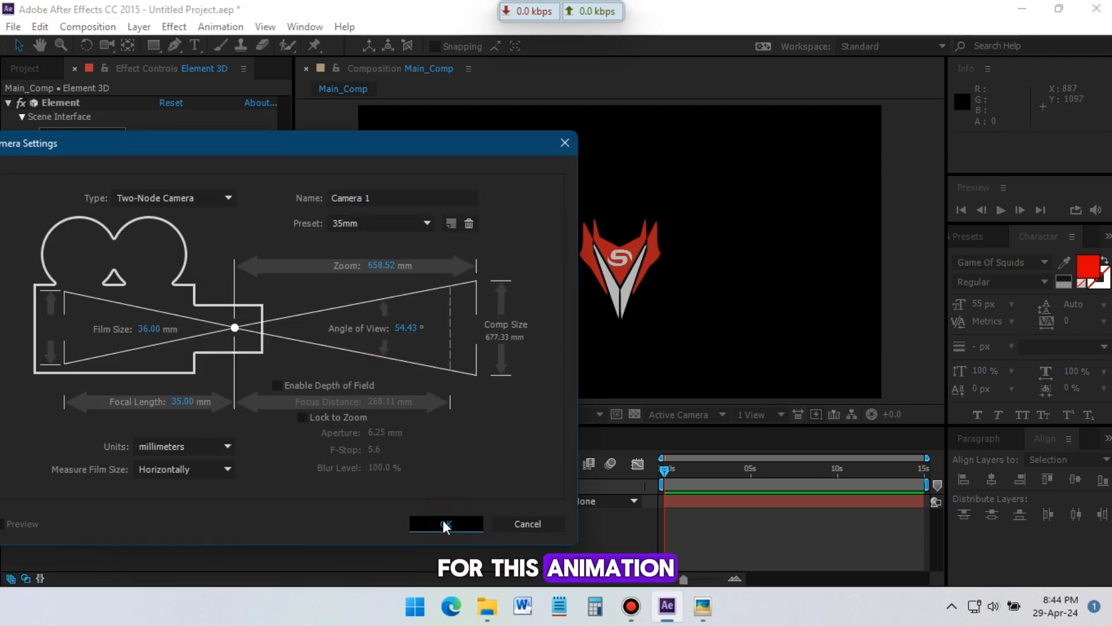
click(446, 523)
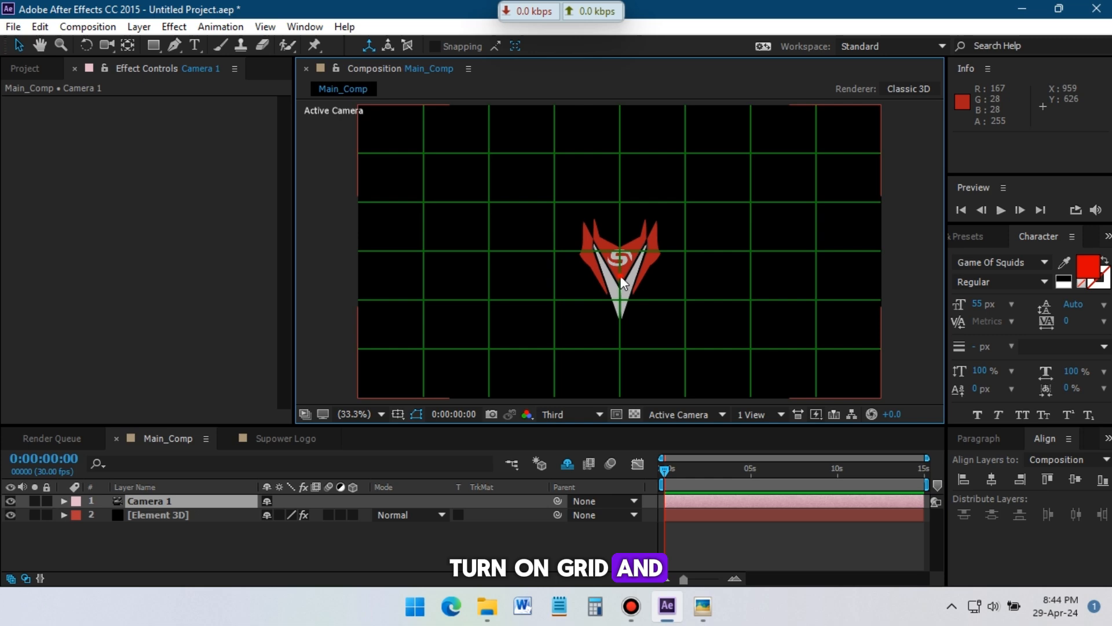
Add a Camera 1 Orbit Null through the camera layer's Camera menu
click(158, 515)
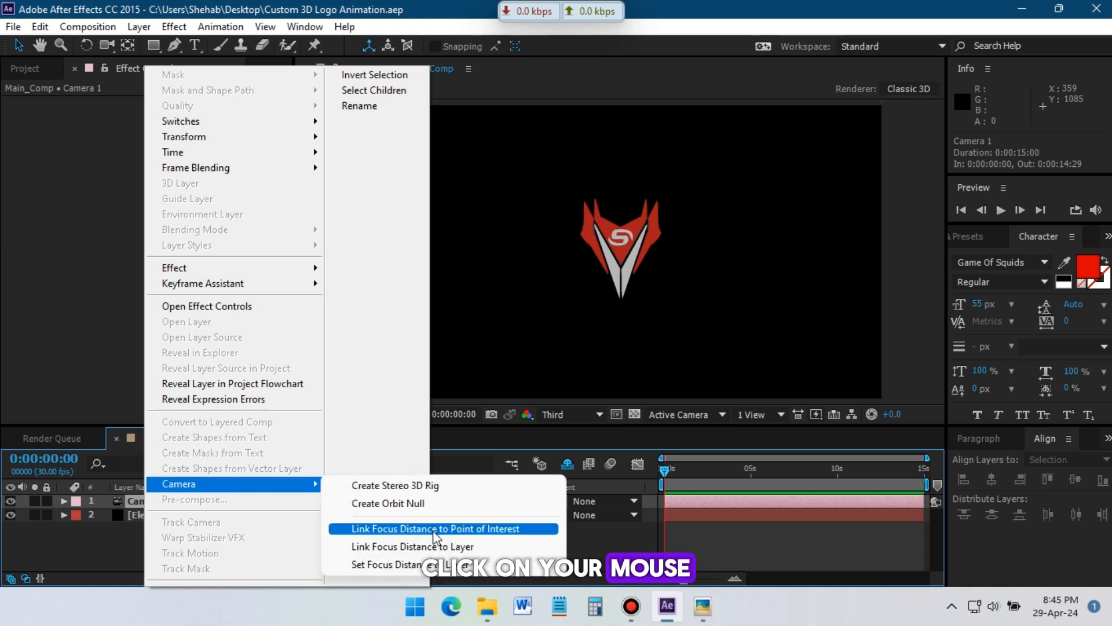
mouse_move(411, 507)
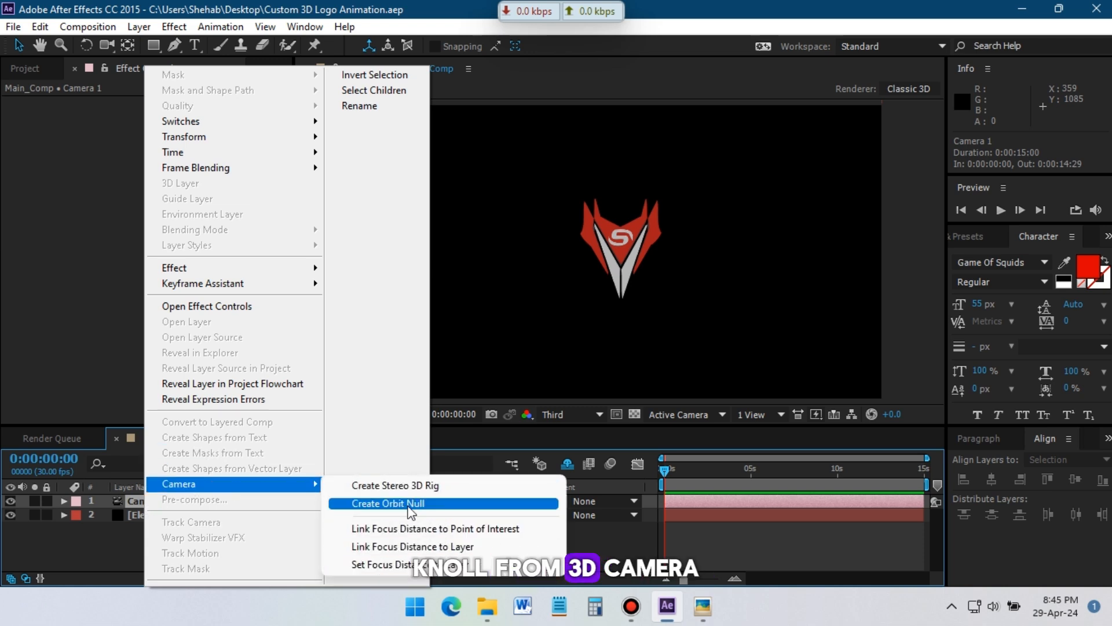
click(389, 502)
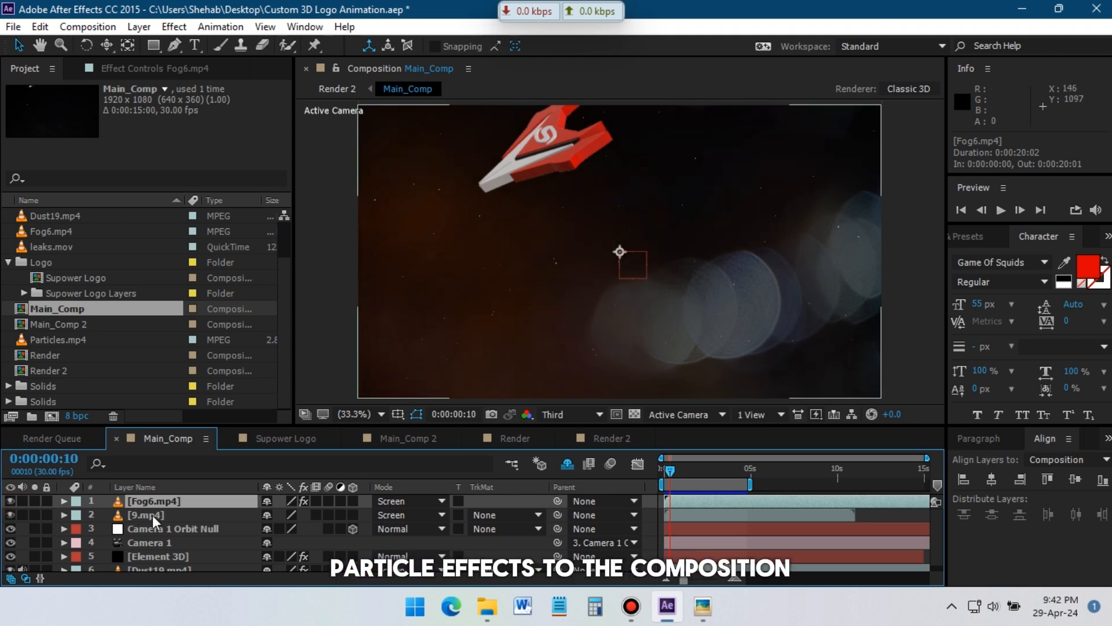
Select the 9.mp4 overlay layer for Screen blending in Main_Comp
click(145, 514)
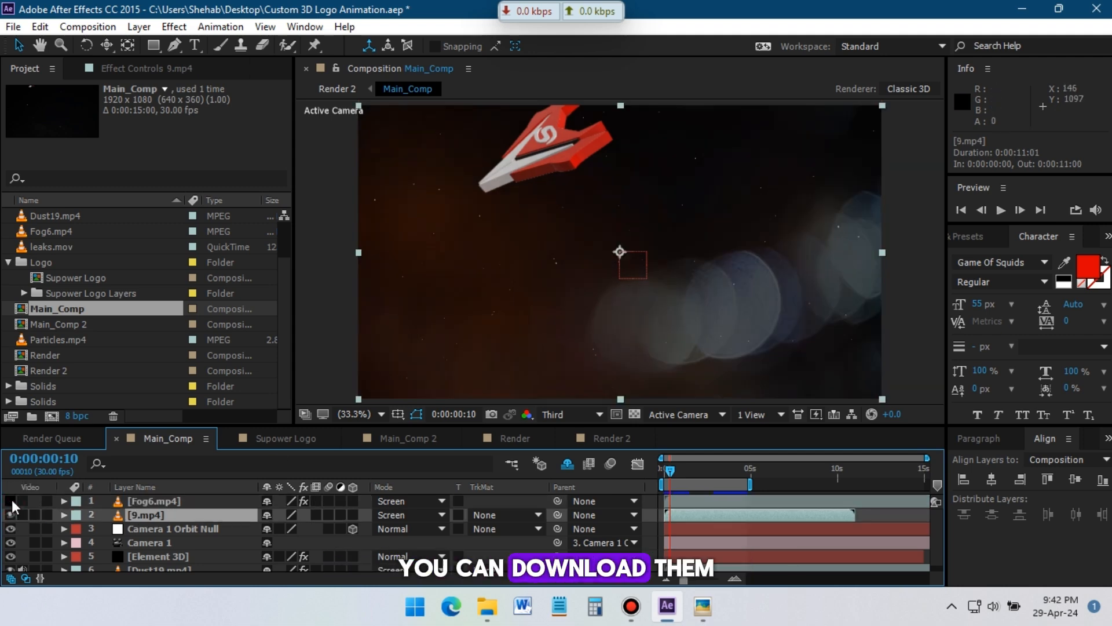